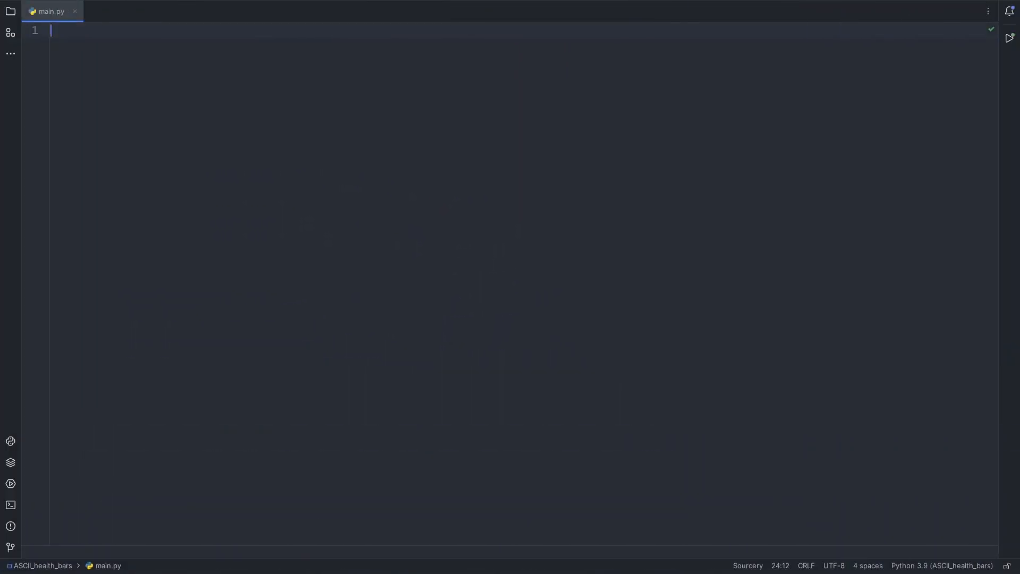
# Define max_health = 100 and current_health = 100 at the top of main.py.
pyautogui.write('max_health = 100')
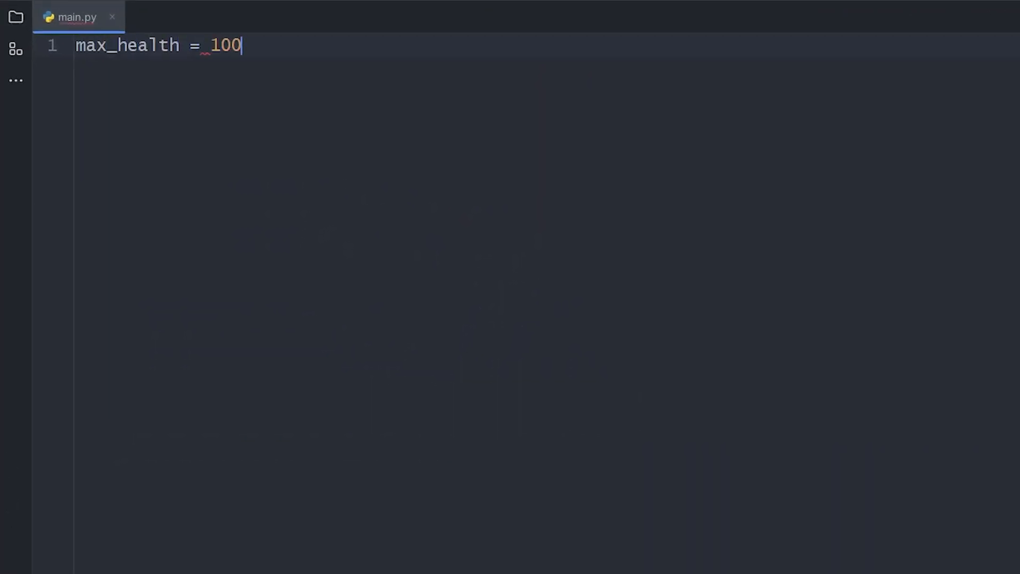
pyautogui.write('current_health =')
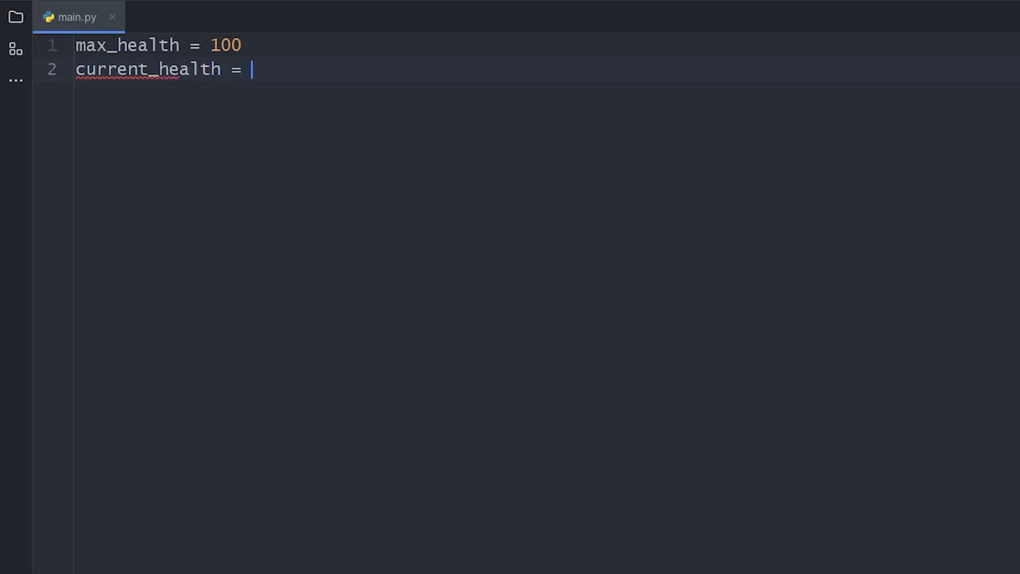
pyautogui.write('100')
pyautogui.write('print("HEALTH: " + str(')
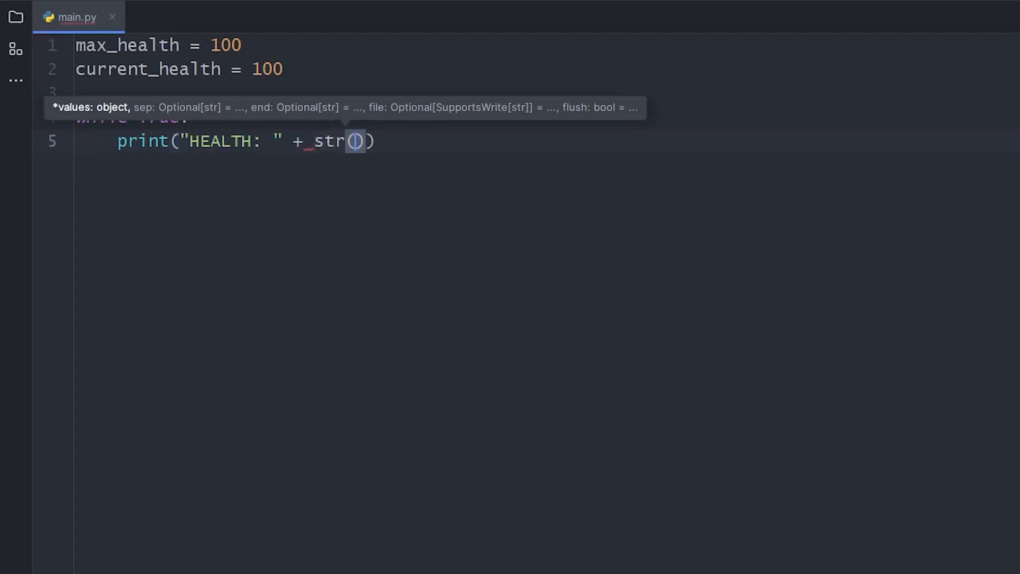
# Loop printing f"HEALTH: {current_health} / {max_health}" with input() pausing each pass.
pyautogui.write('current_health) + "/" +')
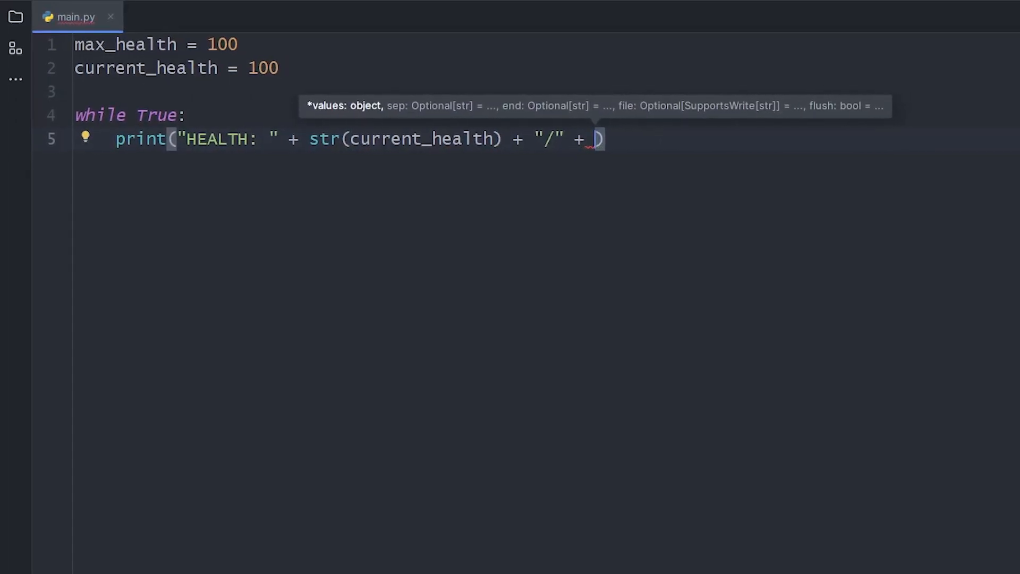
pyautogui.write('str(max_health)')
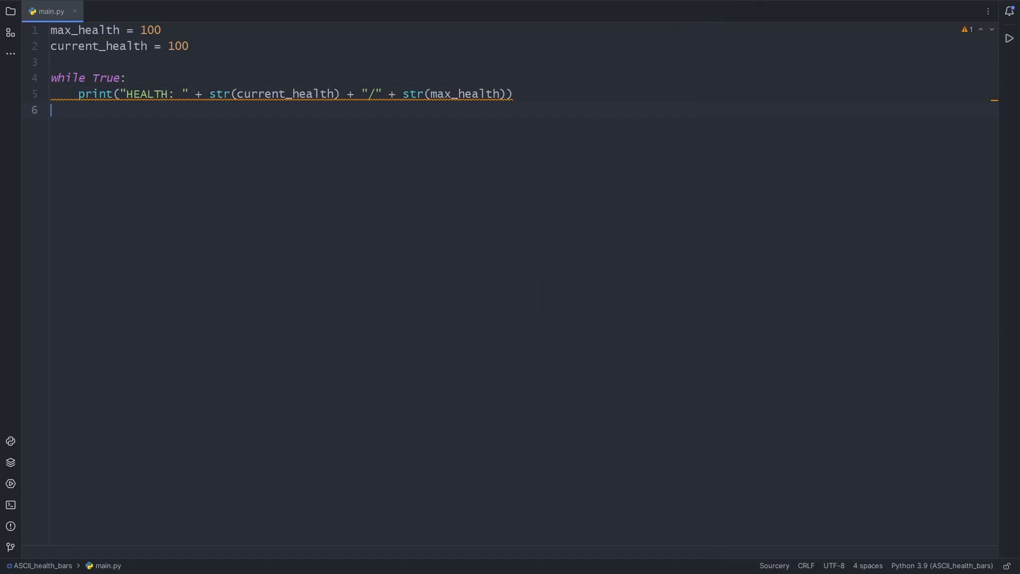
pyautogui.write('input()')
pyautogui.write('print(f"')
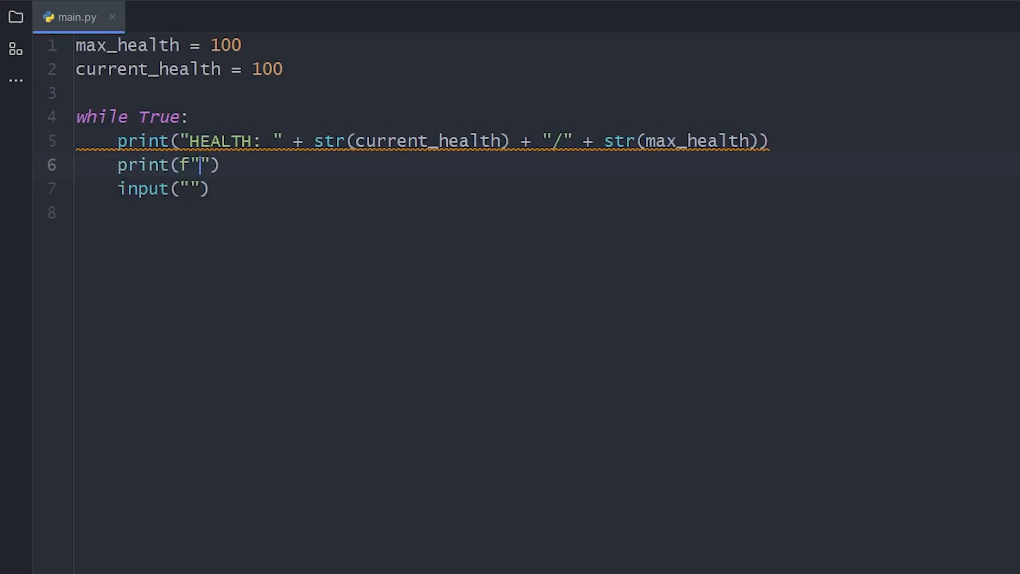
pyautogui.write('HEALTH: {}')
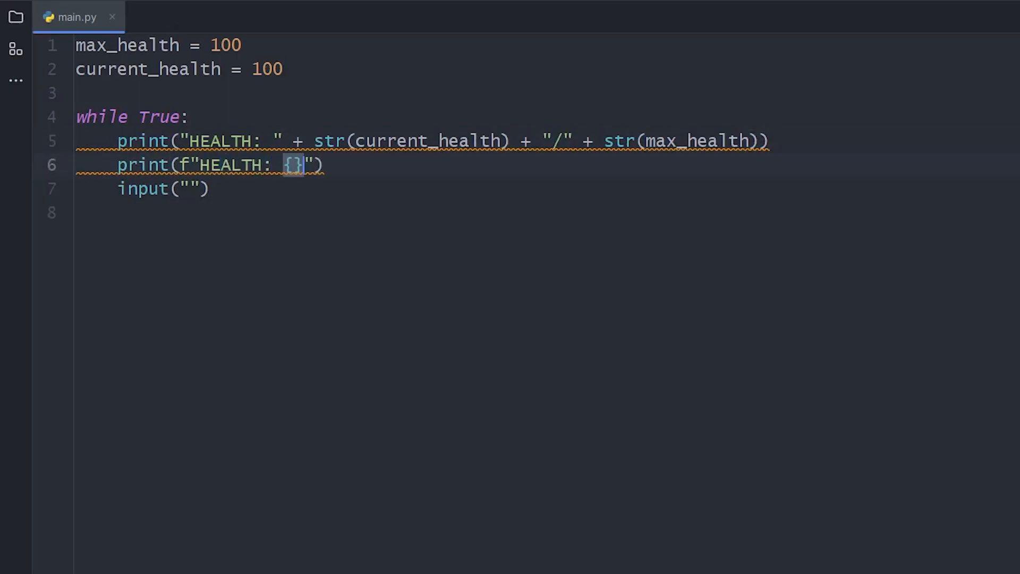
pyautogui.write('/ {}')
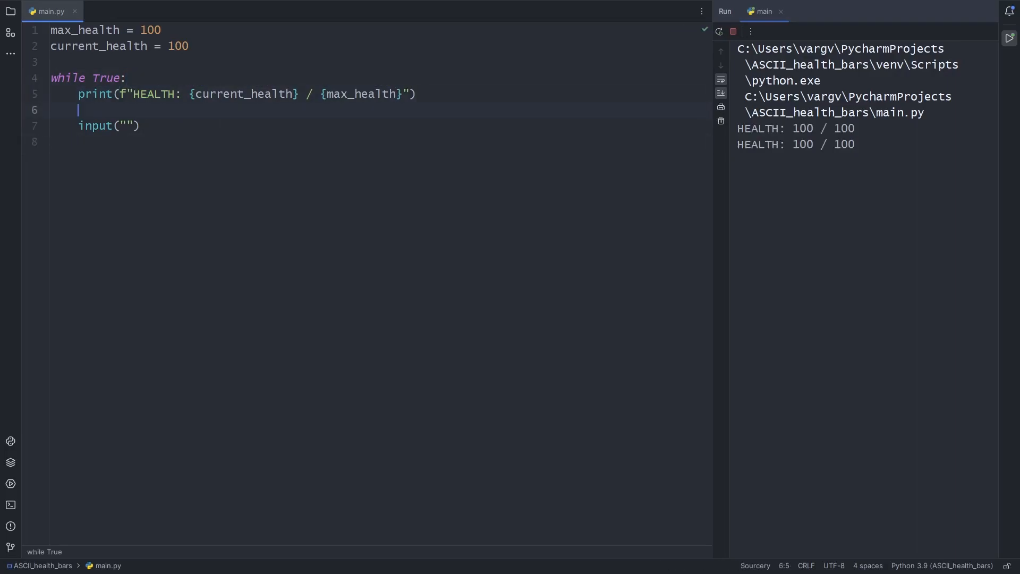
# Print an ASCII bar of current_health X's followed by lost-health underscores.
pyautogui.write('print("")')
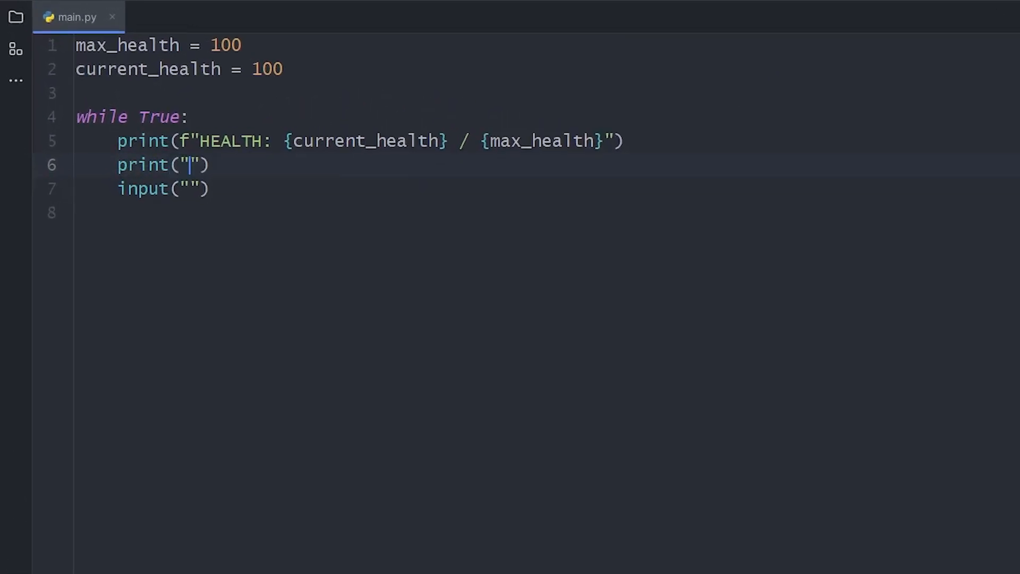
pyautogui.write('f"{current_health}')
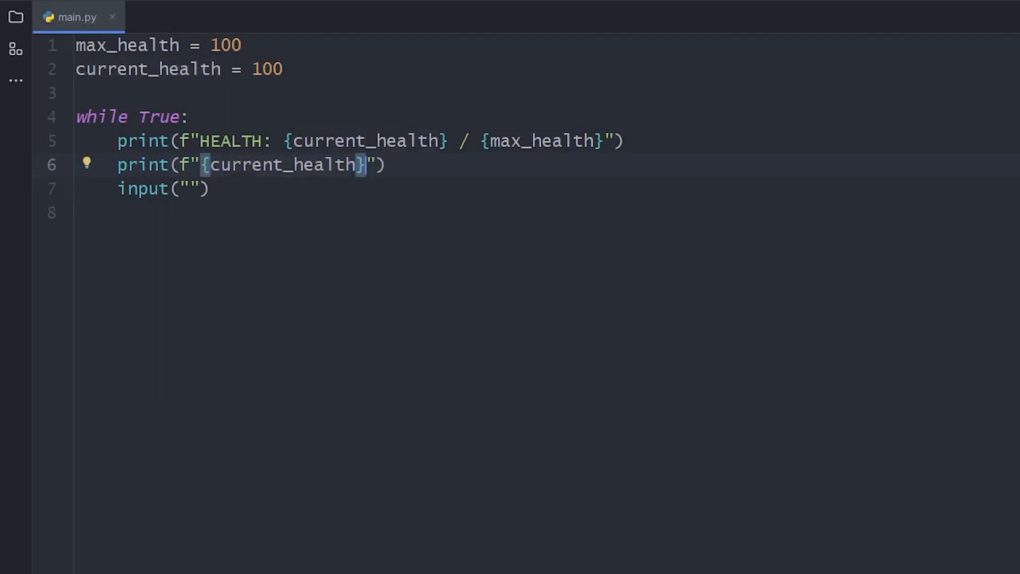
pyautogui.write("*'x'")
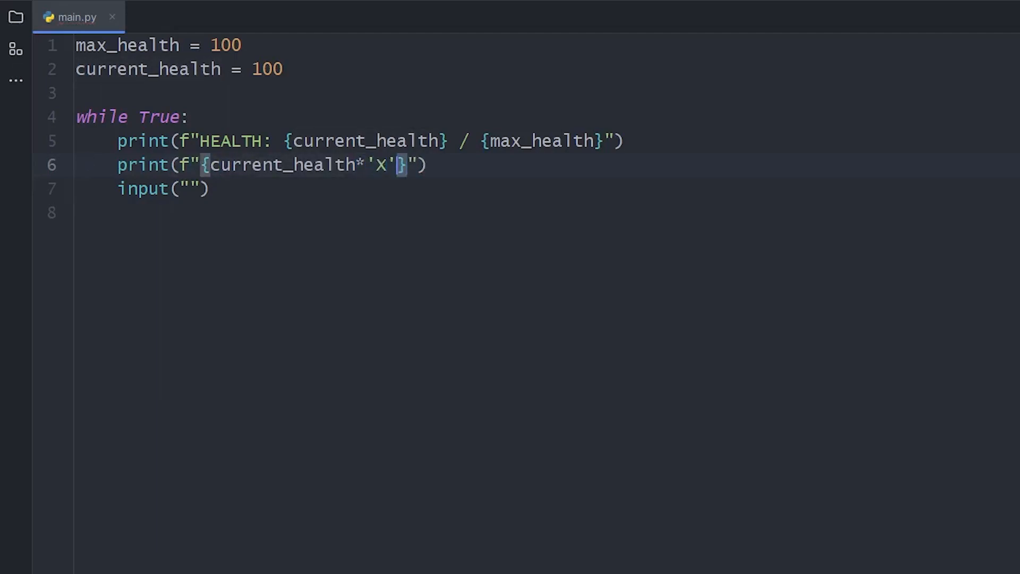
pyautogui.write('/ {ma')
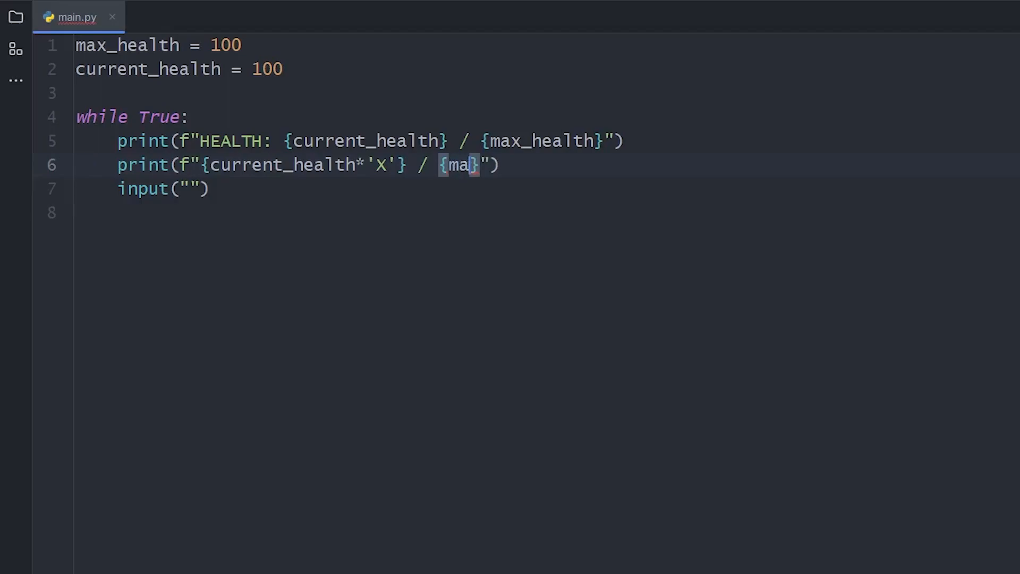
pyautogui.write("x_health*'_'")
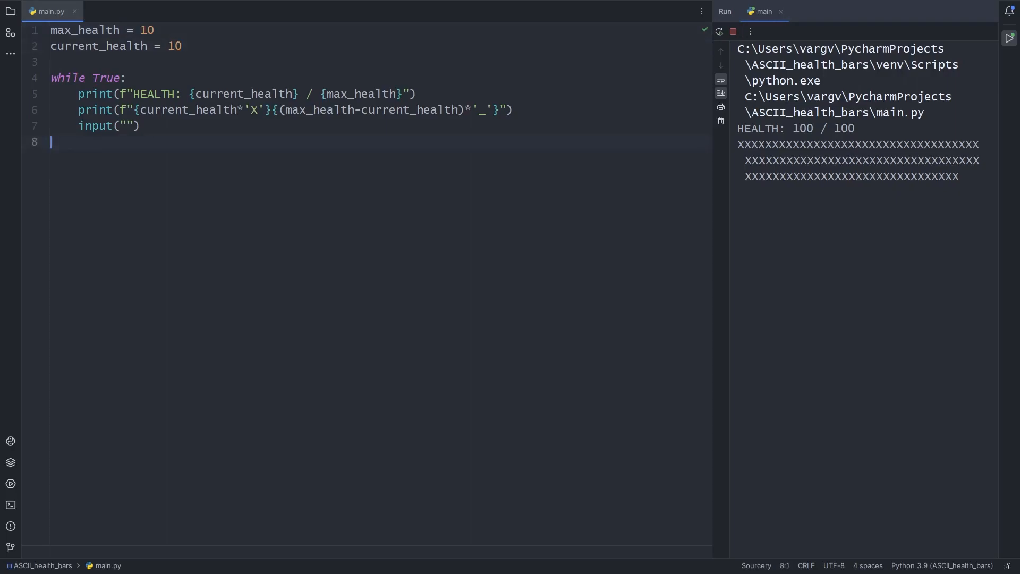
# Change current_health to 50 and rerun to see a half-filled bar.
pyautogui.doubleClick(174, 46)
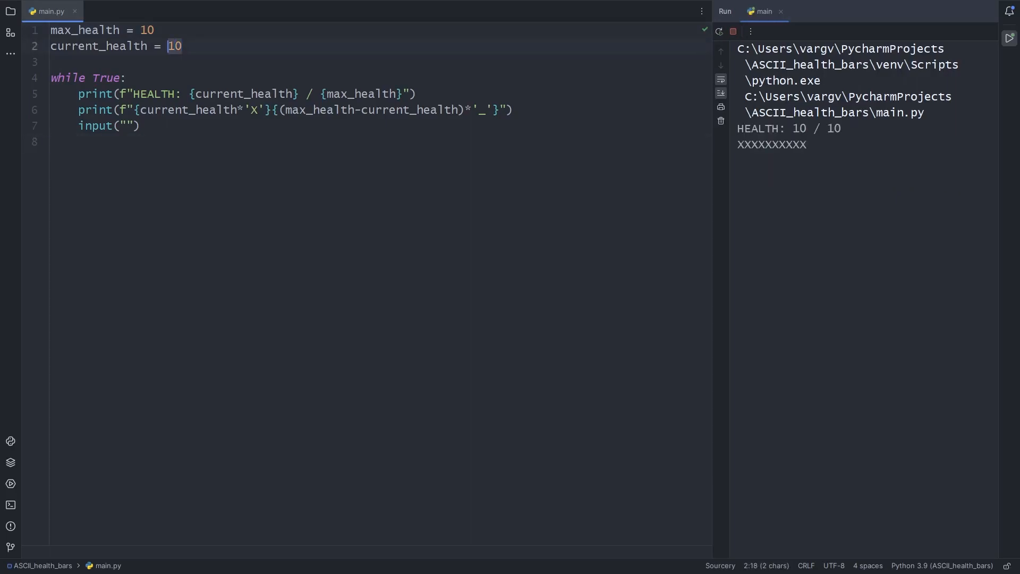
pyautogui.write('5')
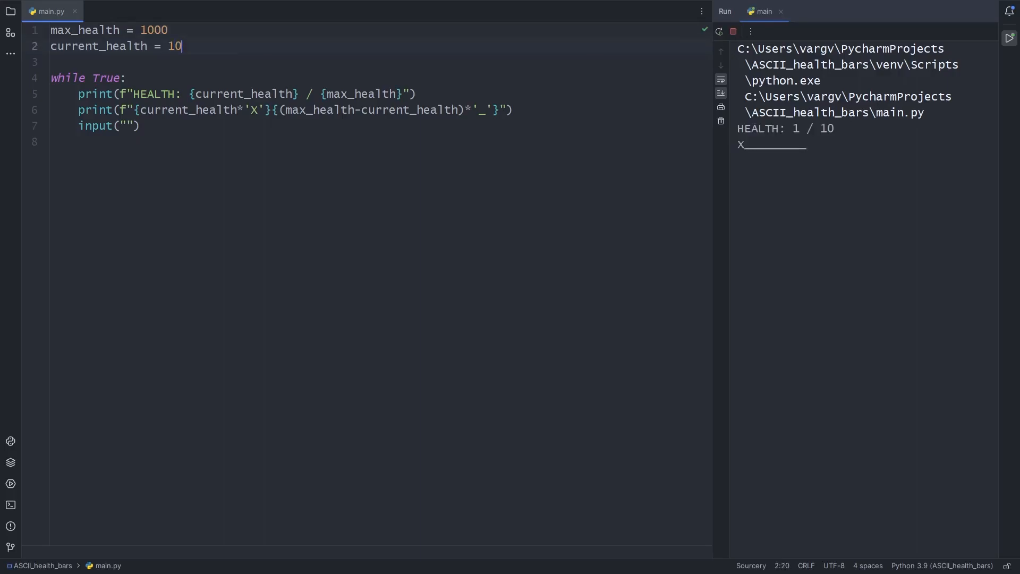
pyautogui.write('500')
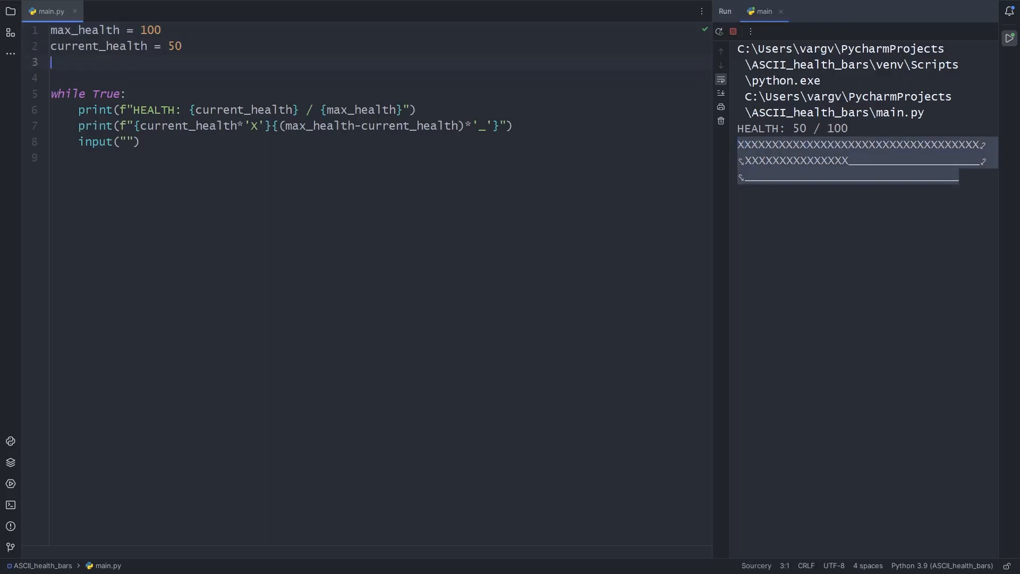
# Add a bars count and compute remaining_health_bars and lost_health_bars scaled to max_health.
pyautogui.write('bars =')
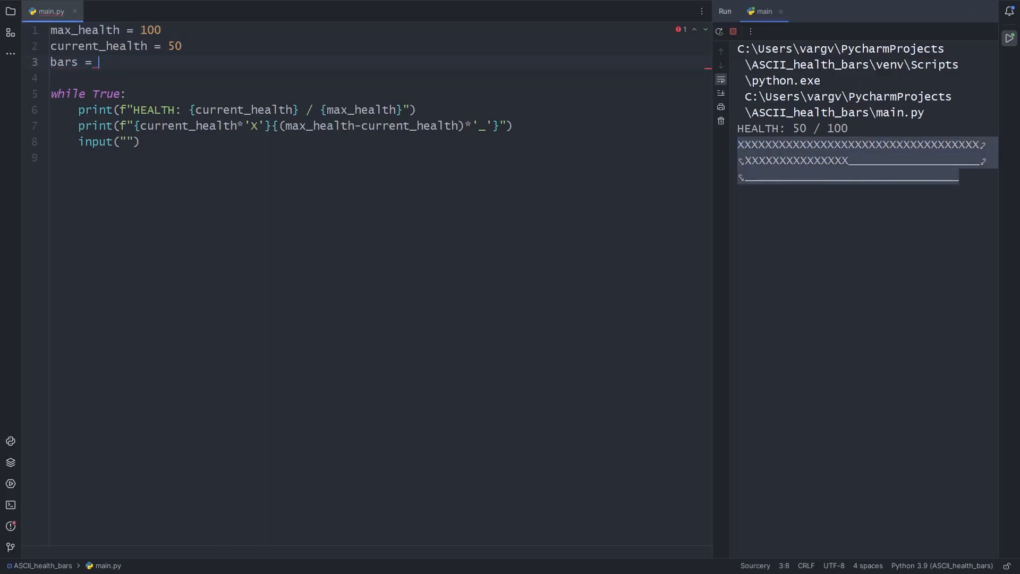
pyautogui.write('20')
pyautogui.write('remaining')
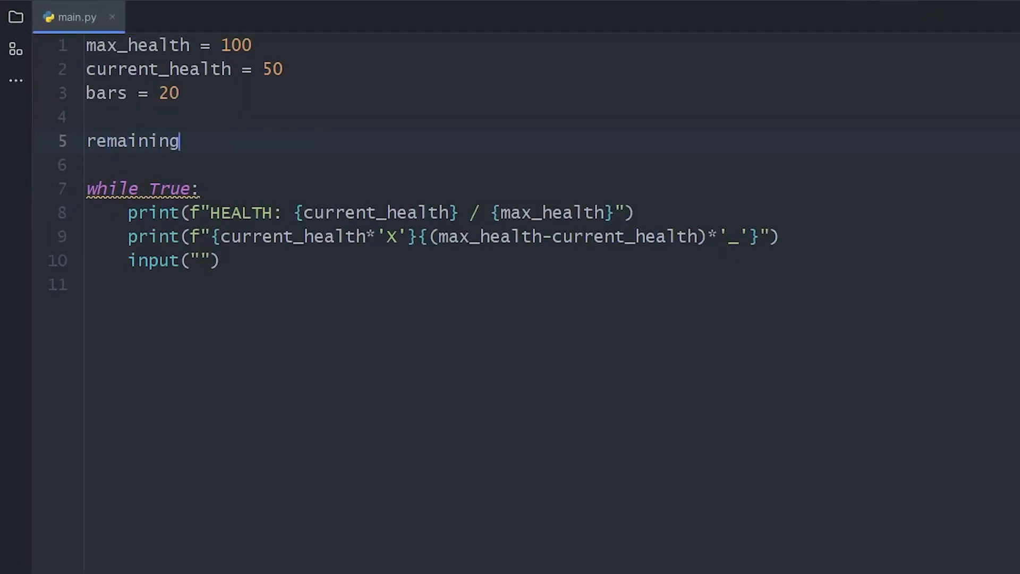
pyautogui.write('_health_bars = c')
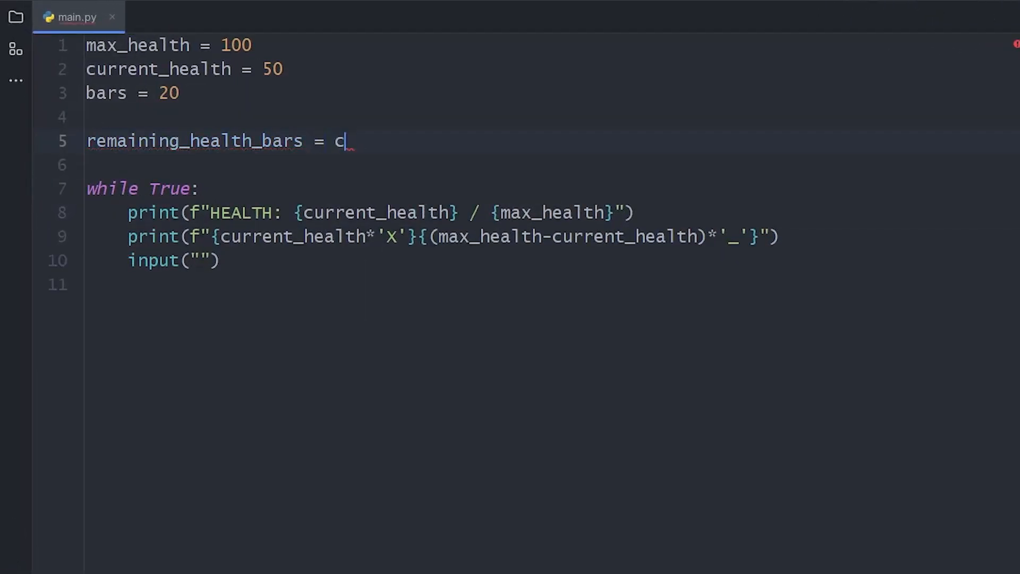
pyautogui.write('urrent_health * "x"')
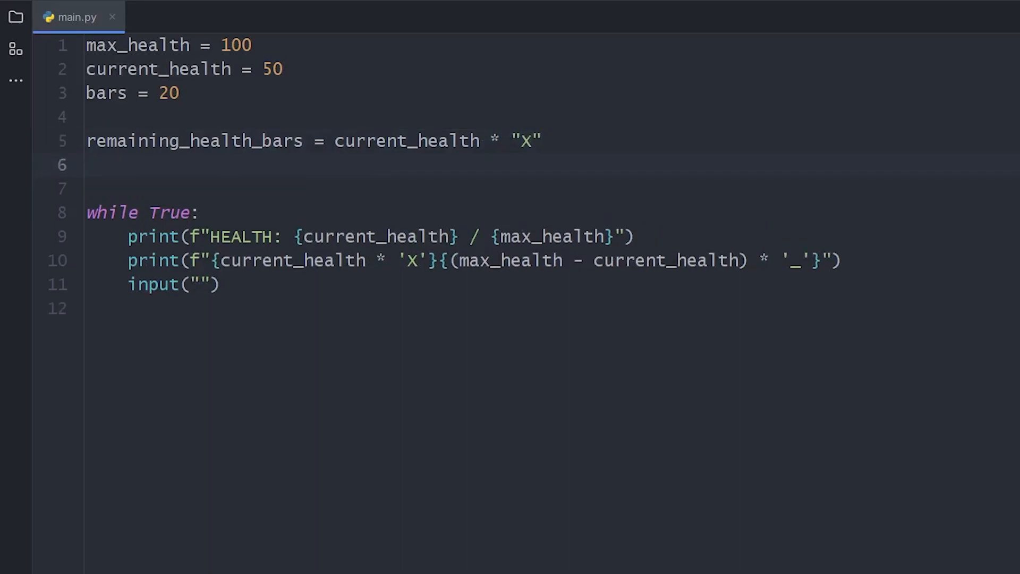
pyautogui.write('lost_health_bars = (max')
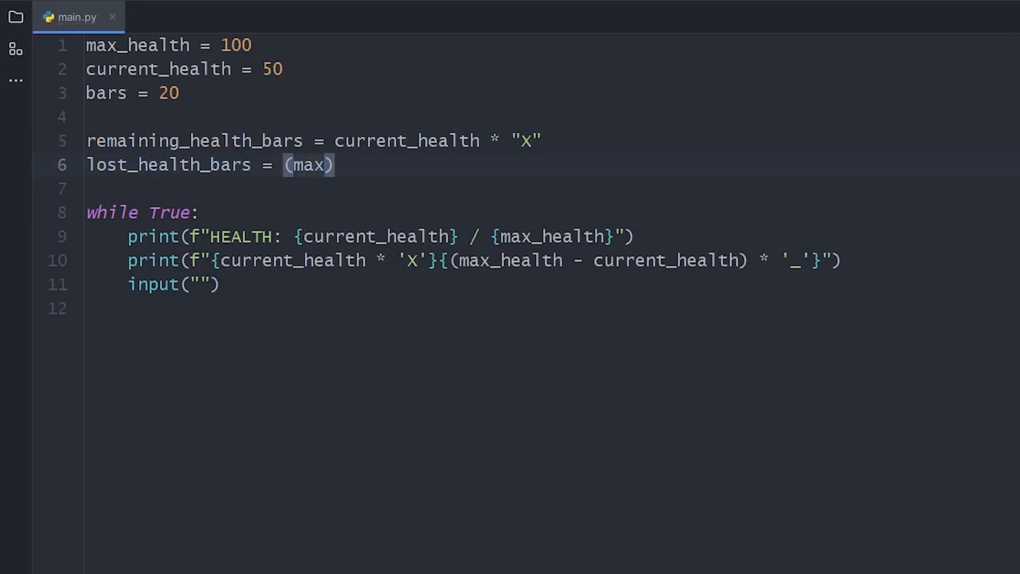
pyautogui.write('_health-current_health')
pyautogui.click(485, 260)
pyautogui.write('print(f"{remaining_health_bars}{lost_health_bars')
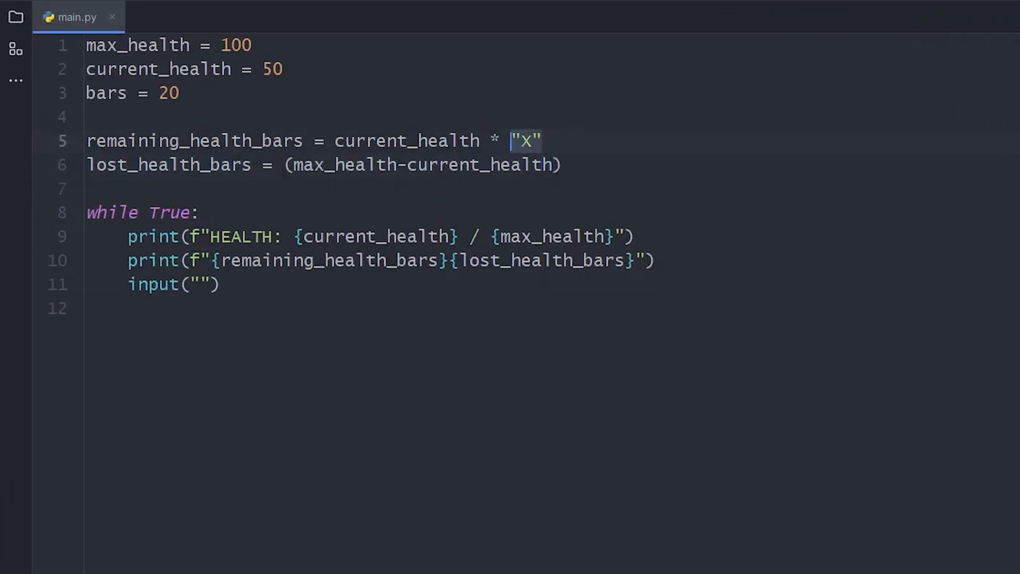
pyautogui.write('/ _max_health')
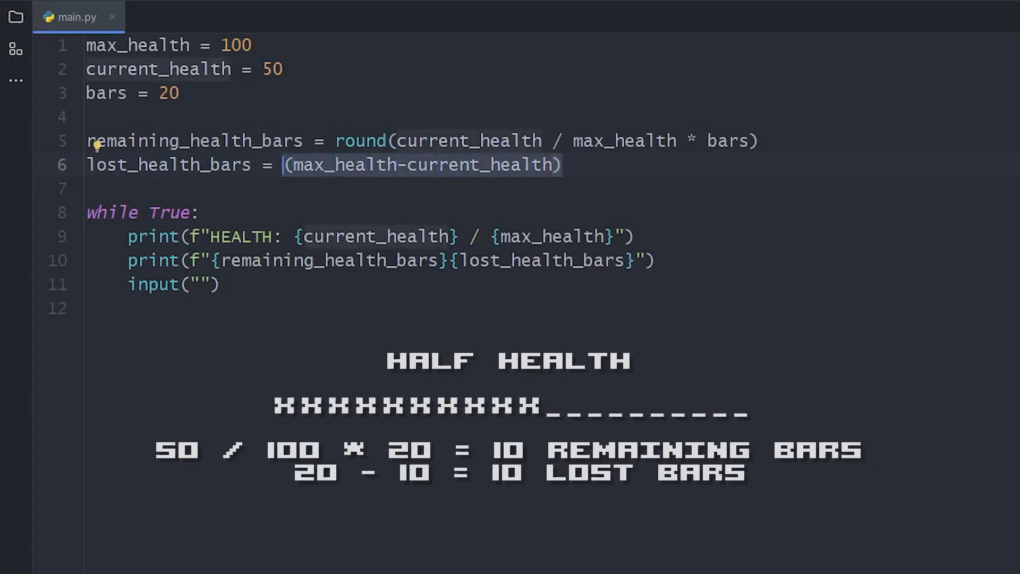
pyautogui.write('bars - remaining')
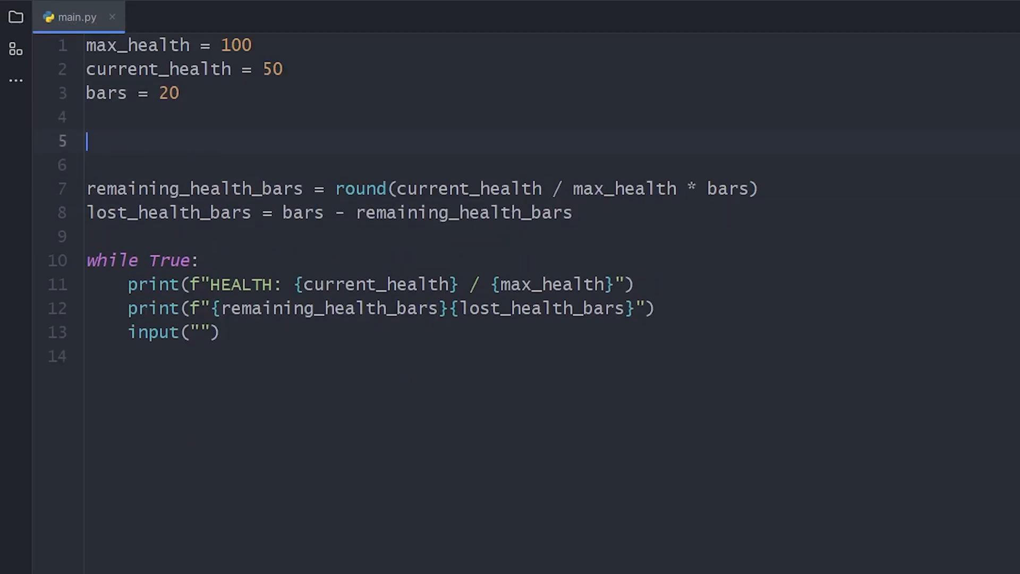
# Define remaining and lost health symbols and multiply the bar counts by them in the print.
pyautogui.write('remaining_health_symbol = "X')
pyautogui.write('lost_hea')
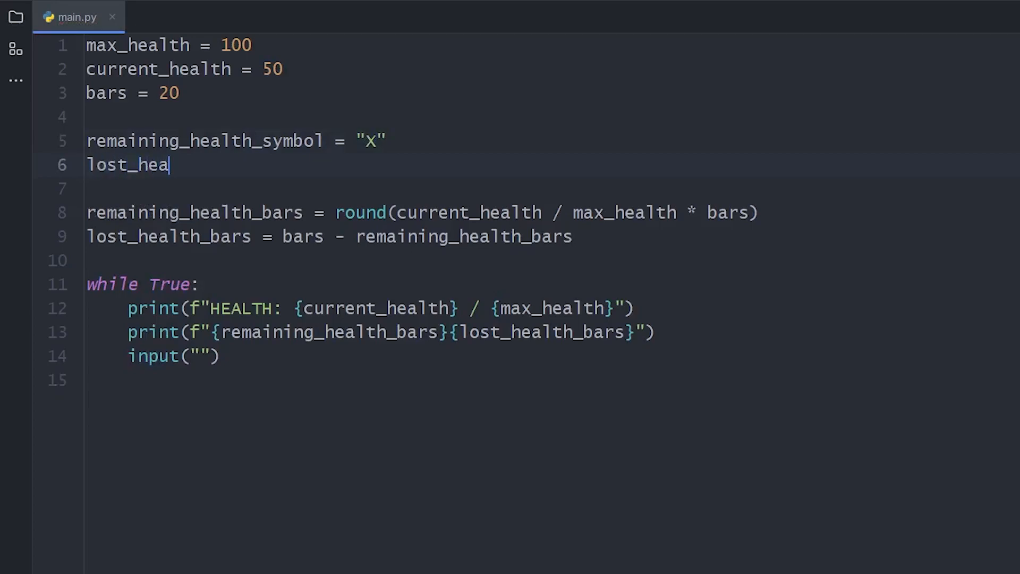
pyautogui.write('lth_symbol = "_"')
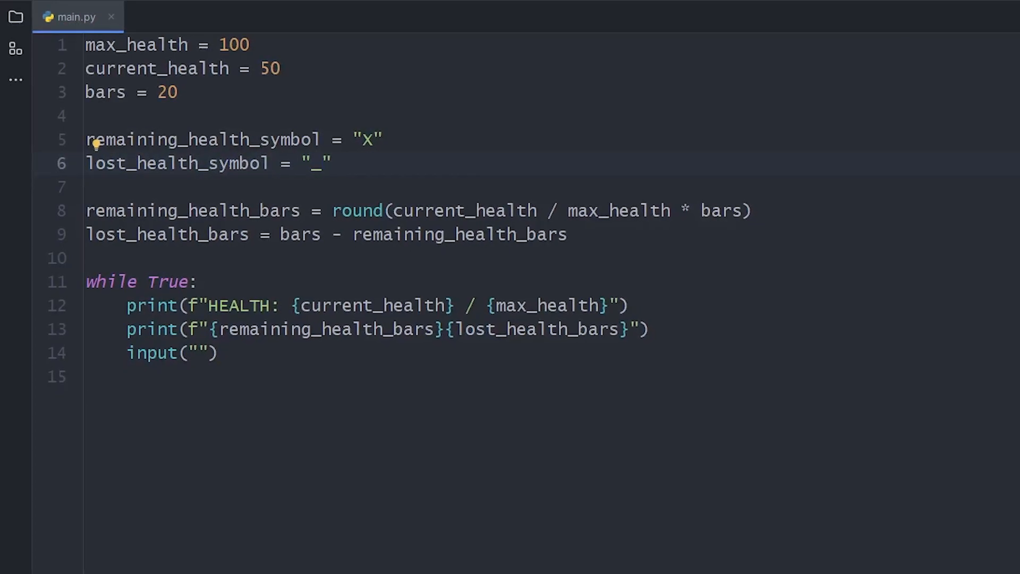
pyautogui.write('*remaining_health_symbol')
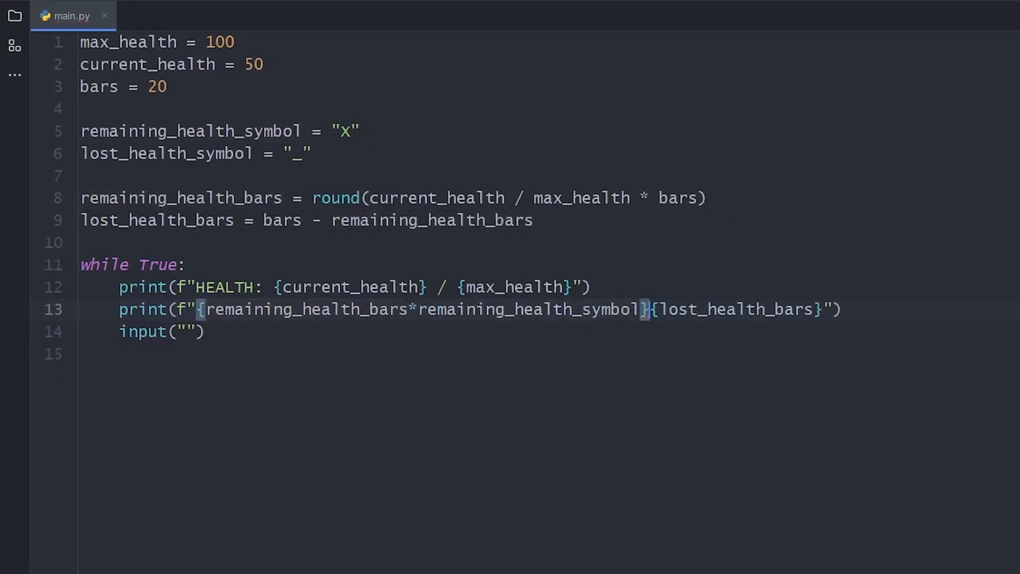
pyautogui.write('*lost_health_symbol')
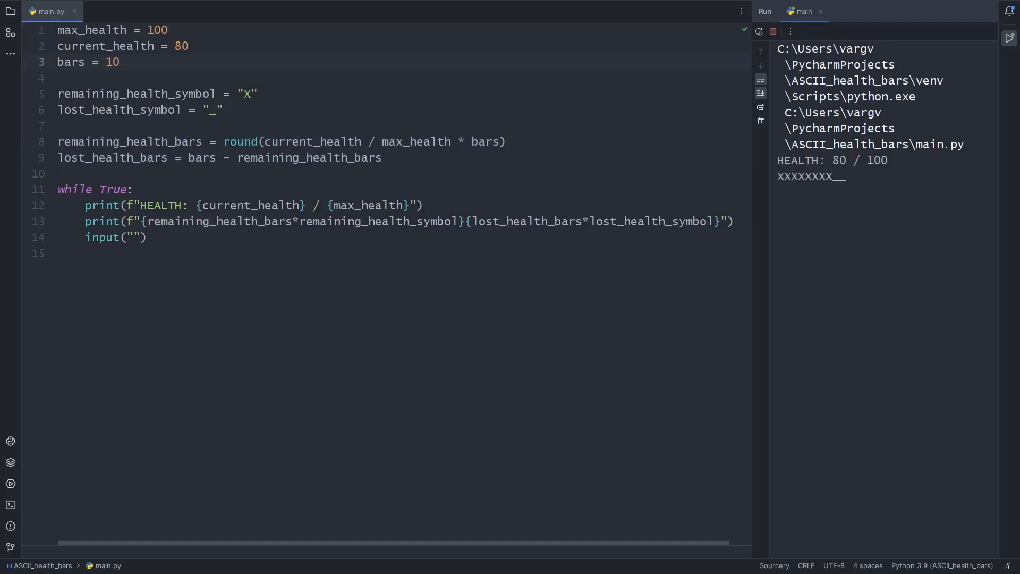
# Frame the 20-wide bar with pipes, subtract 5 health per loop, and pick a block symbol.
pyautogui.write('|')
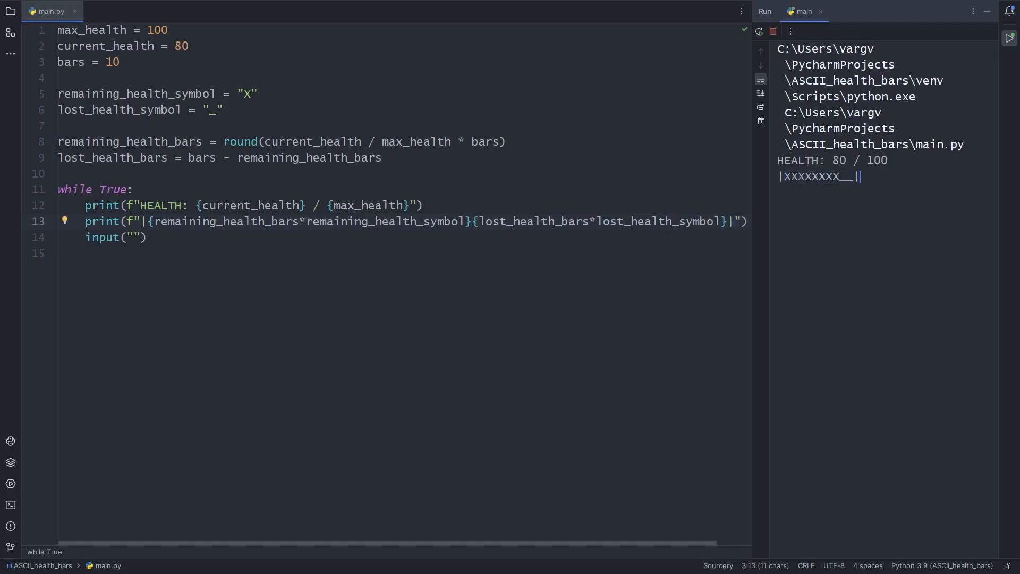
pyautogui.write('2')
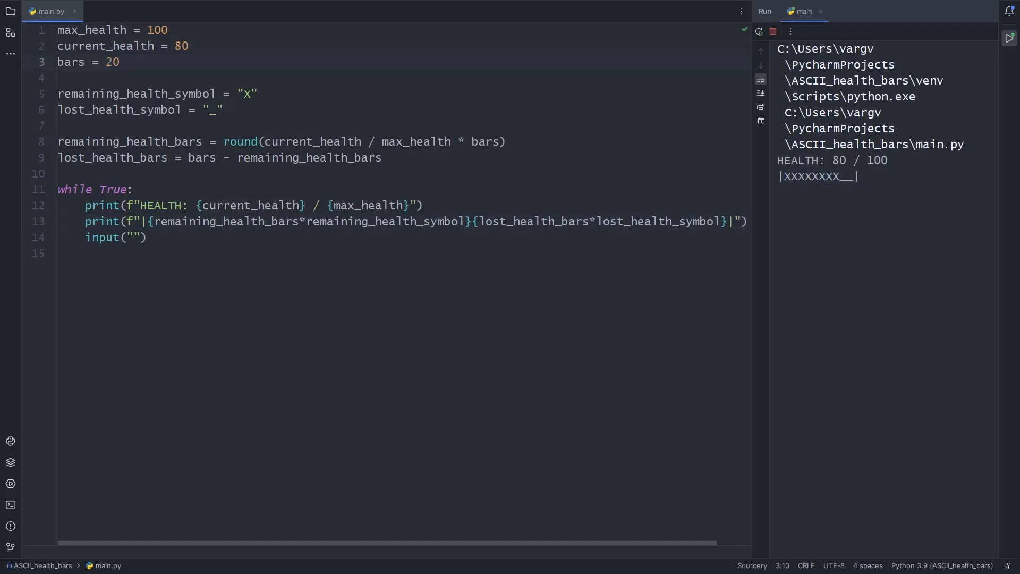
pyautogui.write('current_health -=')
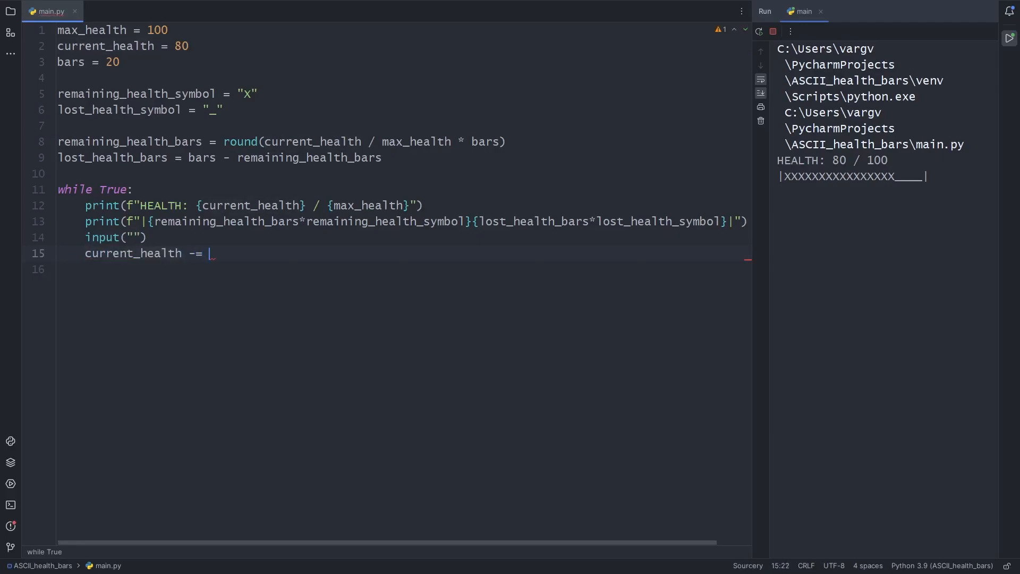
pyautogui.write('5')
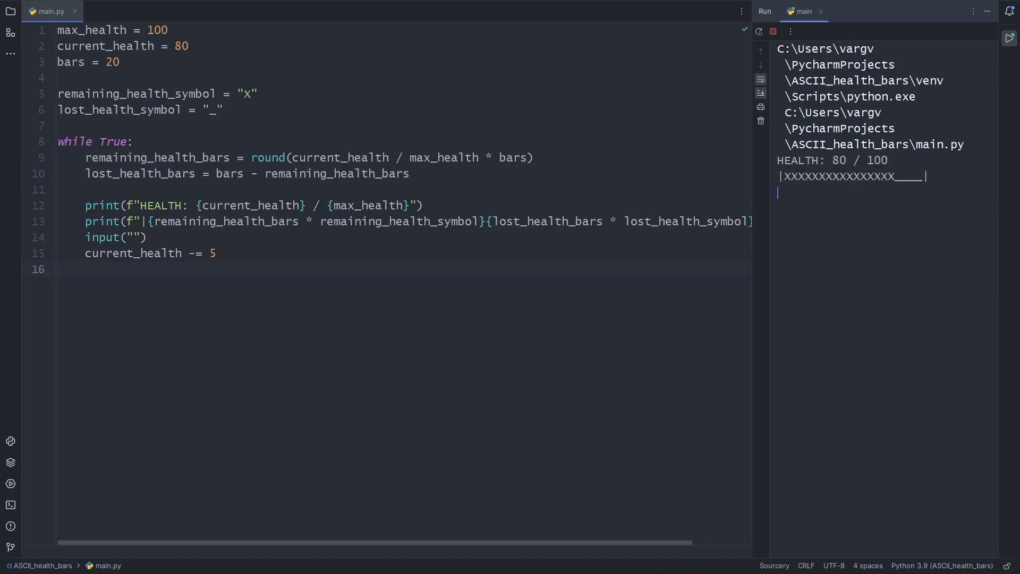
pyautogui.press('enter')
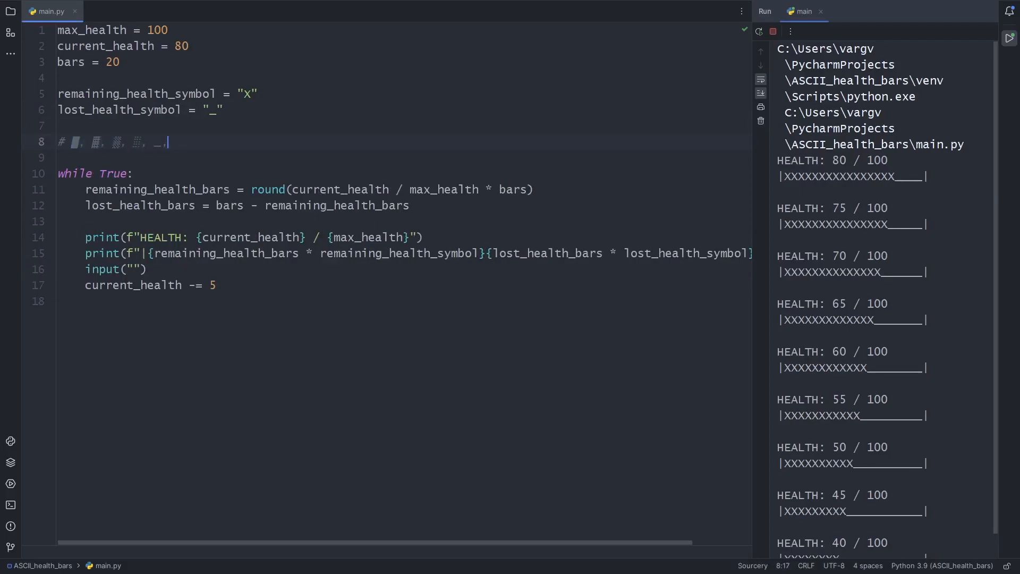
pyautogui.doubleClick(247, 94)
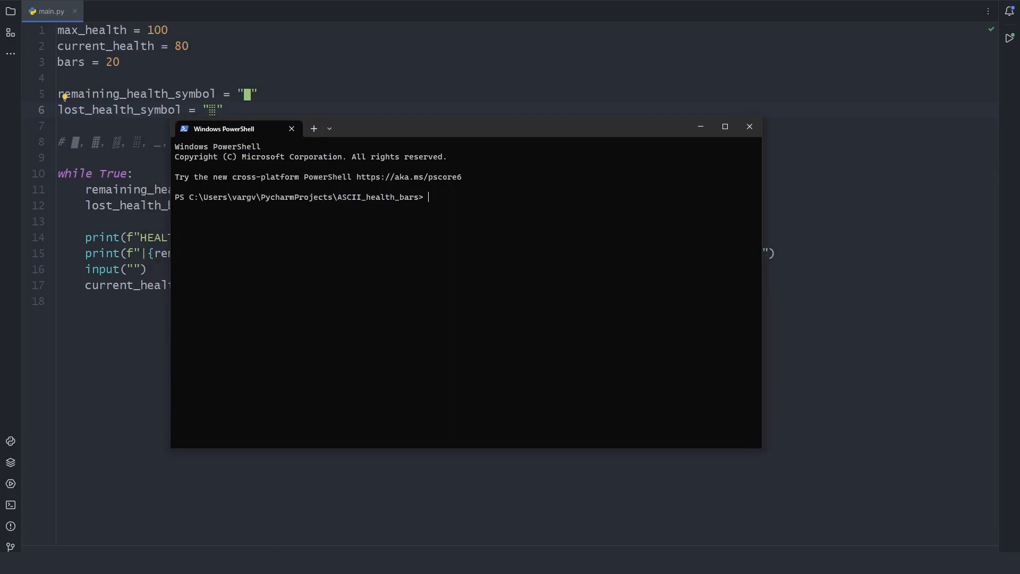
# Run python main.py in PowerShell, step the shrinking block bar, then close the terminal.
pyautogui.write('python main.py')
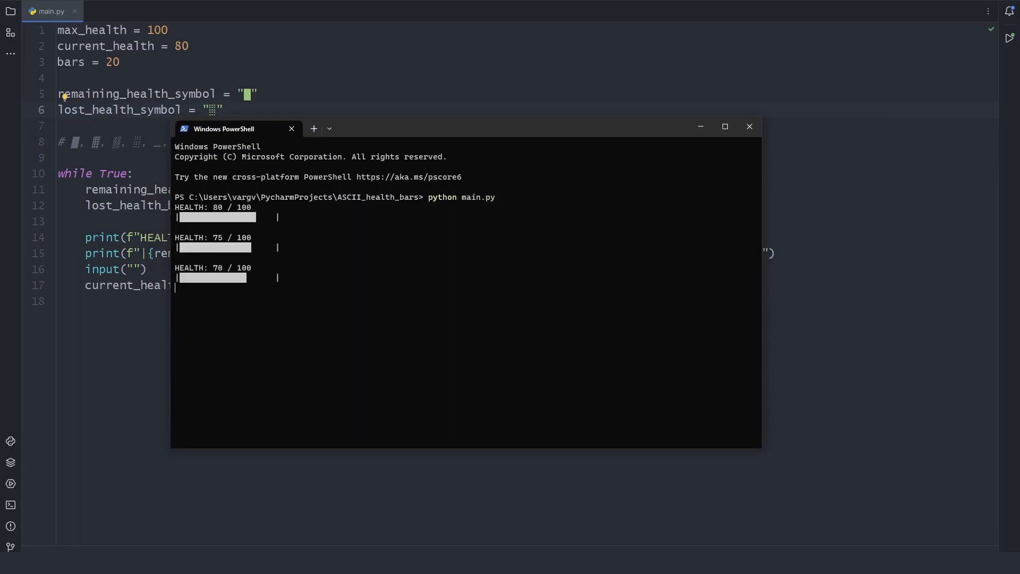
pyautogui.press('enter')
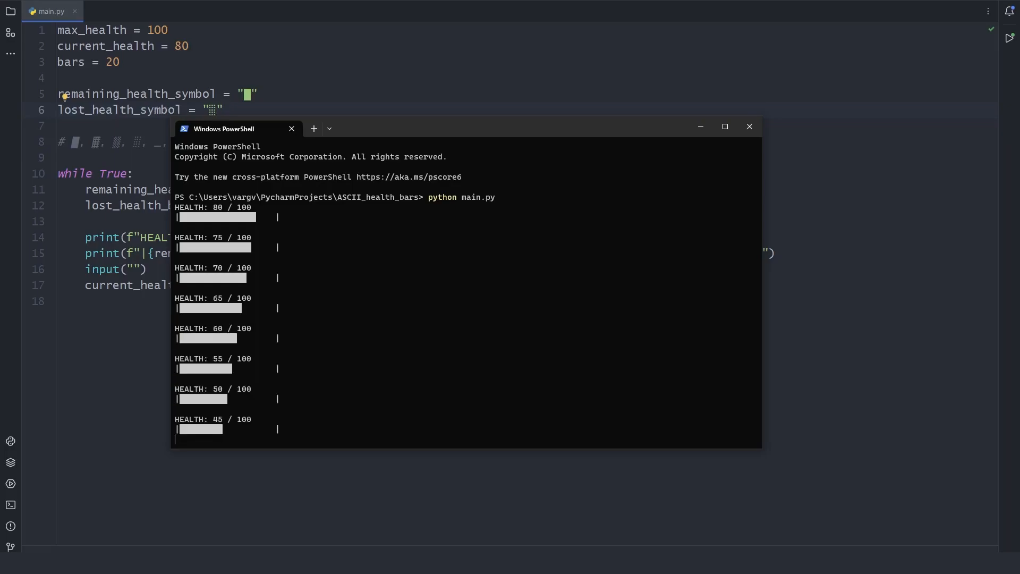
pyautogui.click(749, 127)
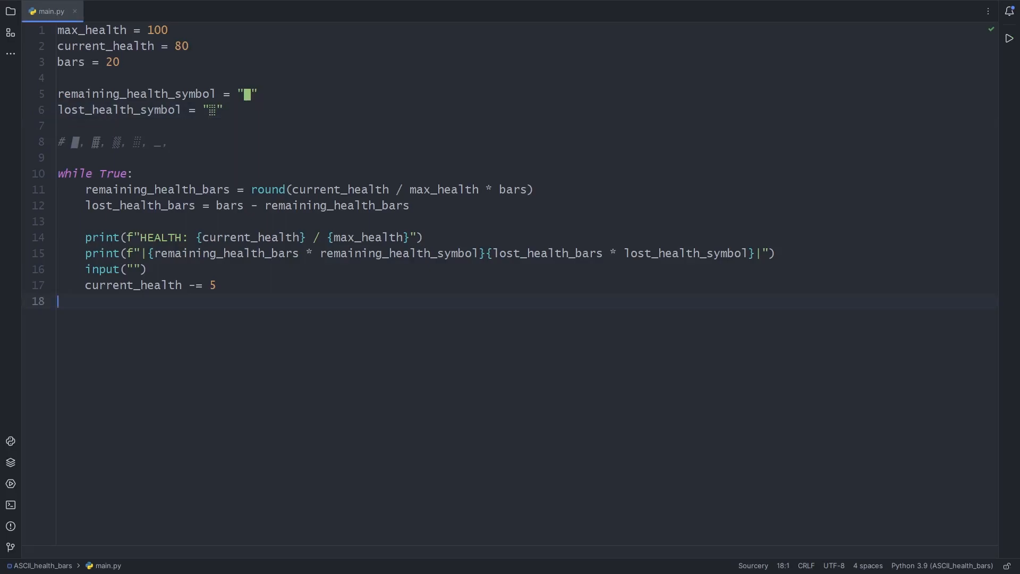
# Find and open colors.py via Search Everywhere, then return to main.py.
pyautogui.write('colors')
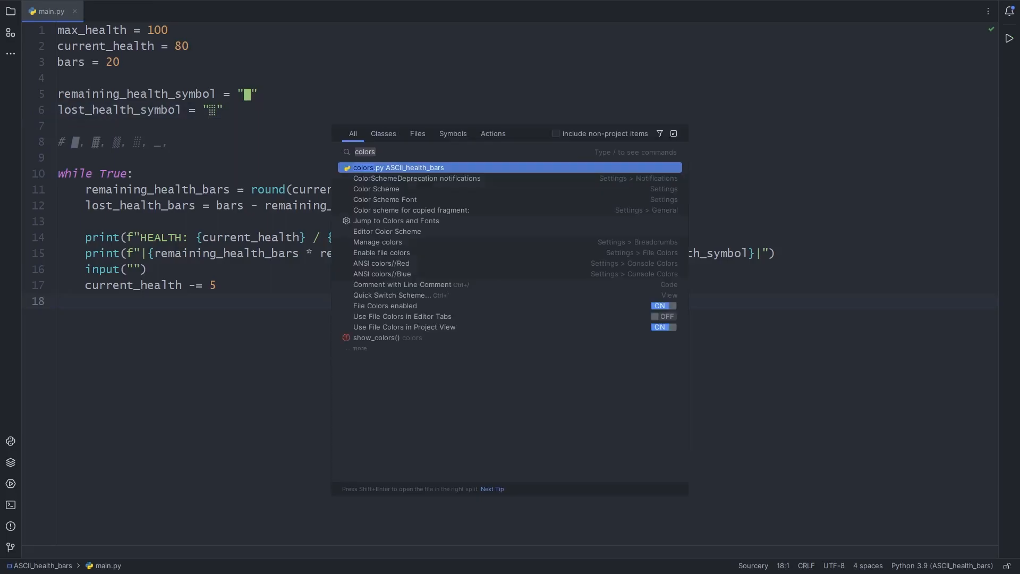
pyautogui.click(398, 167)
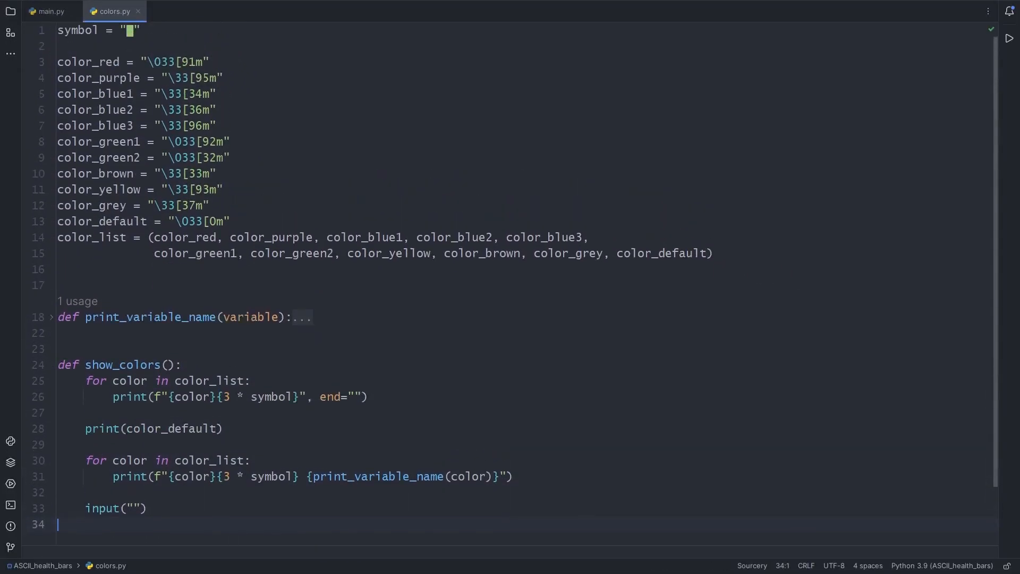
pyautogui.click(49, 11)
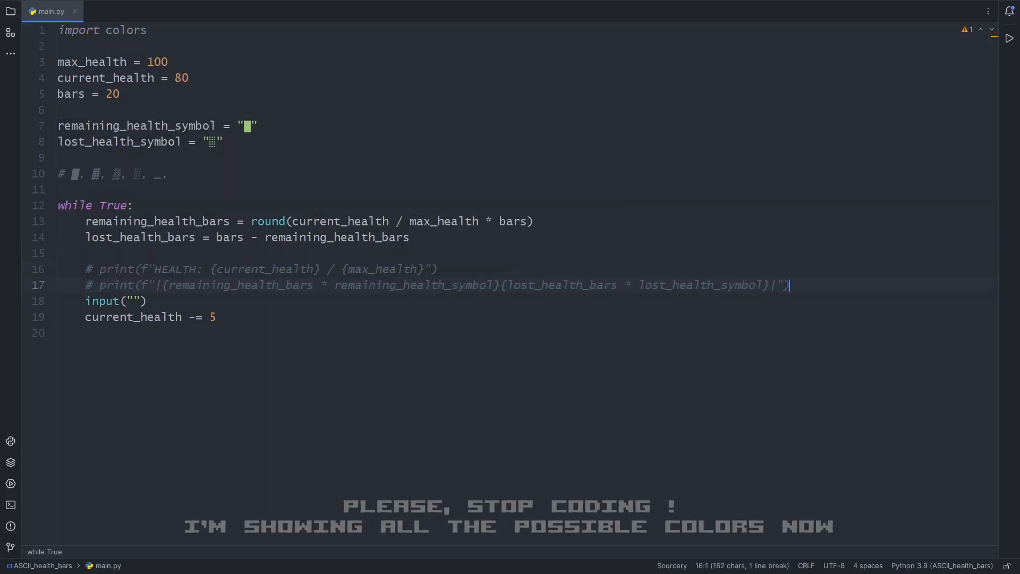
# Call colors.show_colors(), run to display the palette, and close the terminal.
pyautogui.write('colors.show_colors()')
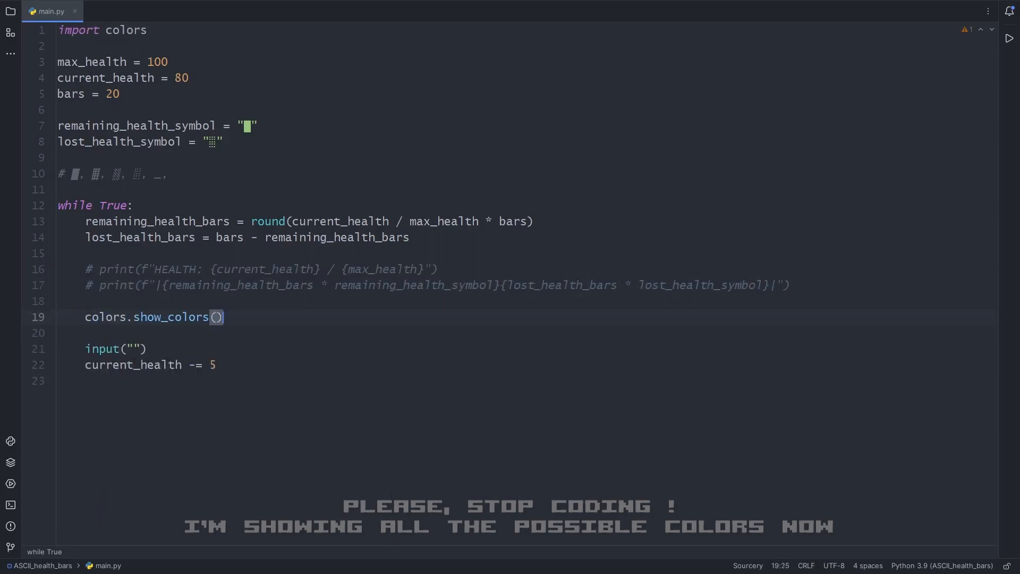
pyautogui.click(1009, 38)
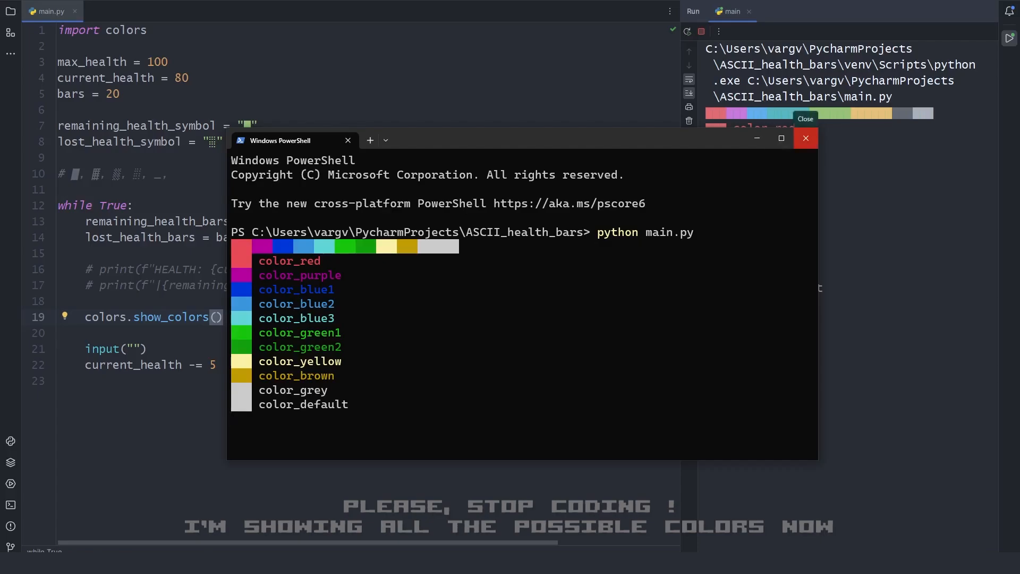
pyautogui.click(805, 139)
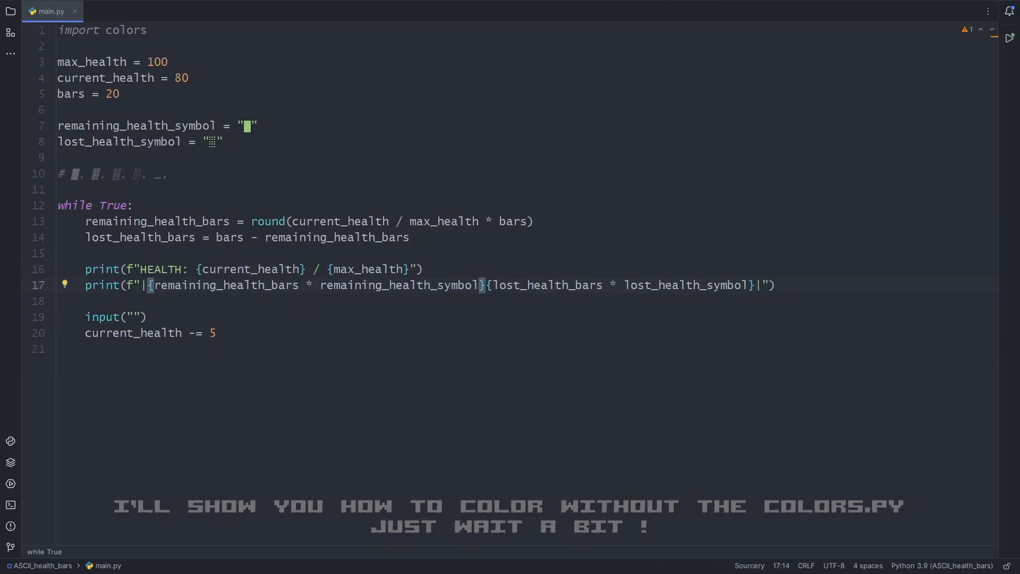
# Wrap the bar in {colors.color_red} and reset with {colors.color_default} in the f-string.
pyautogui.write('colors.}')
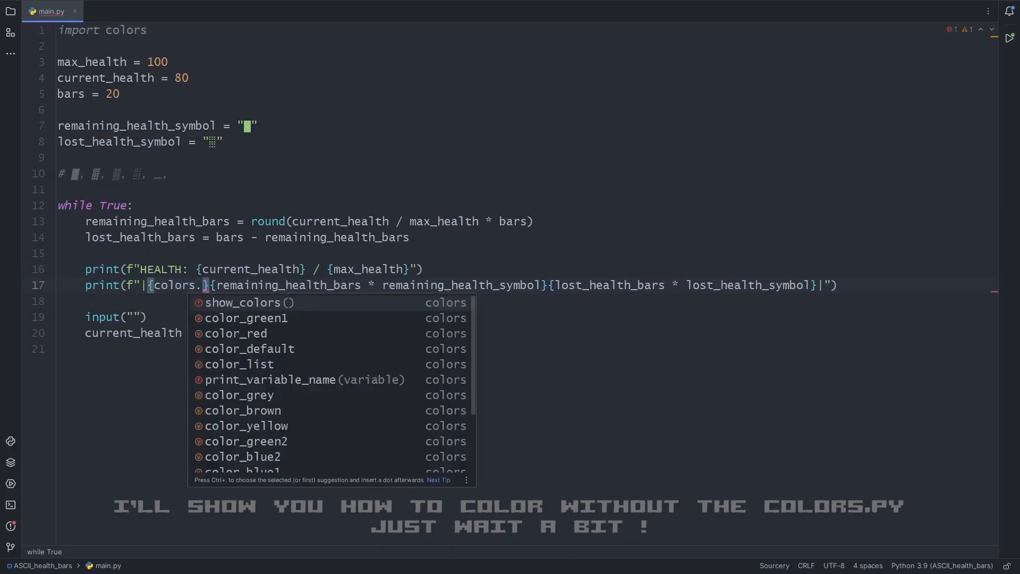
pyautogui.click(235, 333)
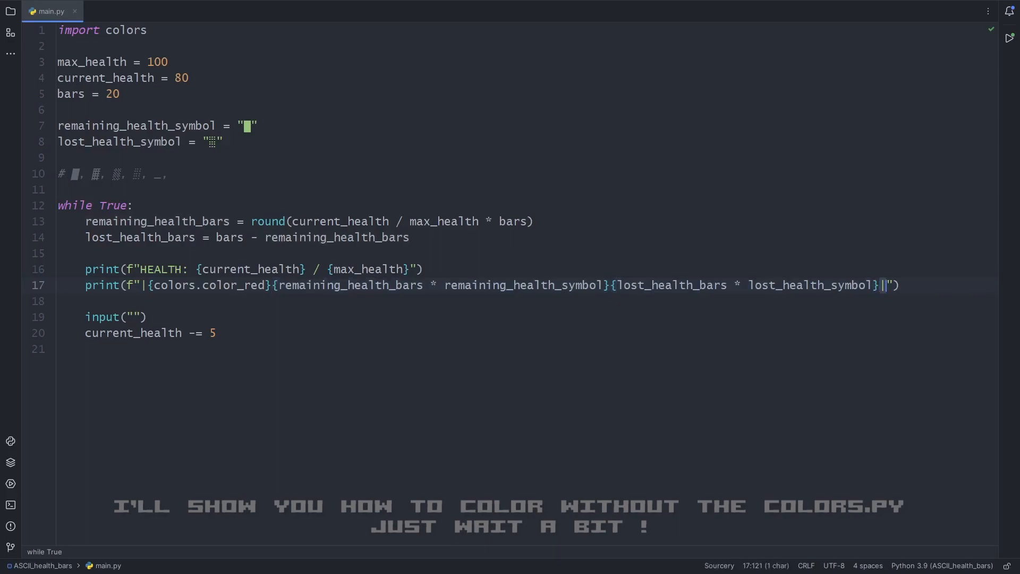
pyautogui.write('colors.color_defa')
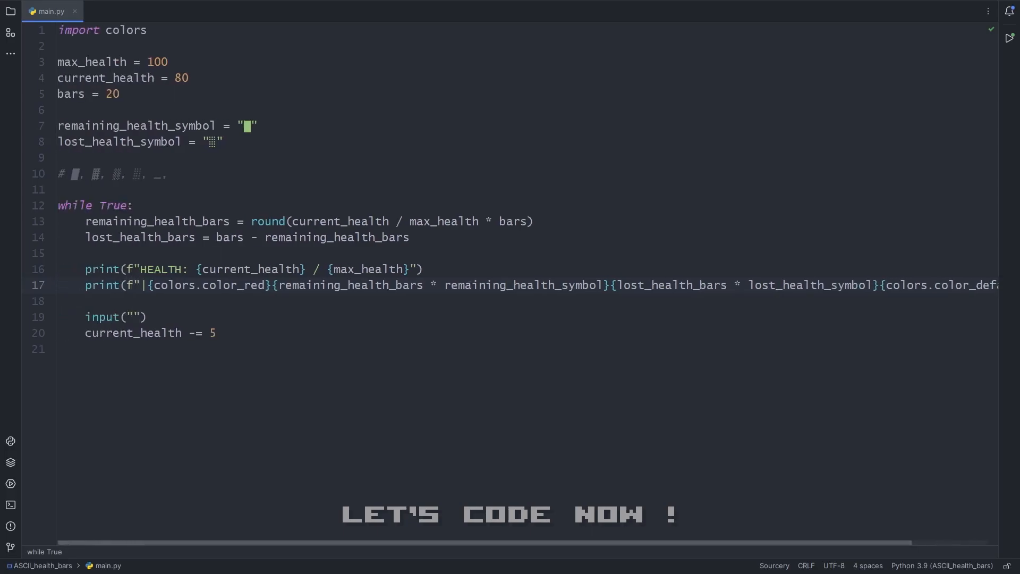
# Switch between main.py and colors.py to look up the colour code definitions.
pyautogui.click(114, 11)
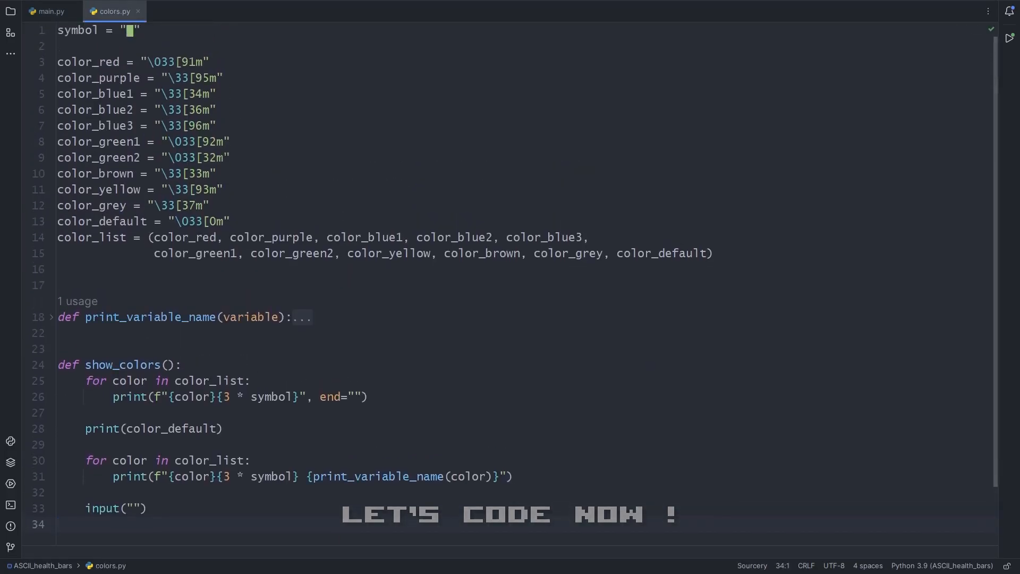
pyautogui.click(50, 11)
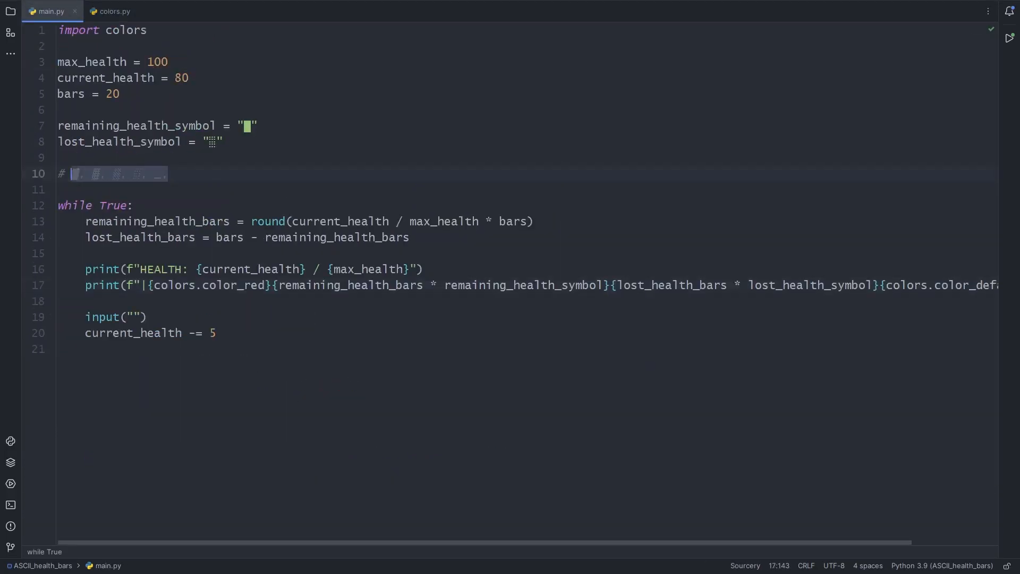
pyautogui.click(113, 11)
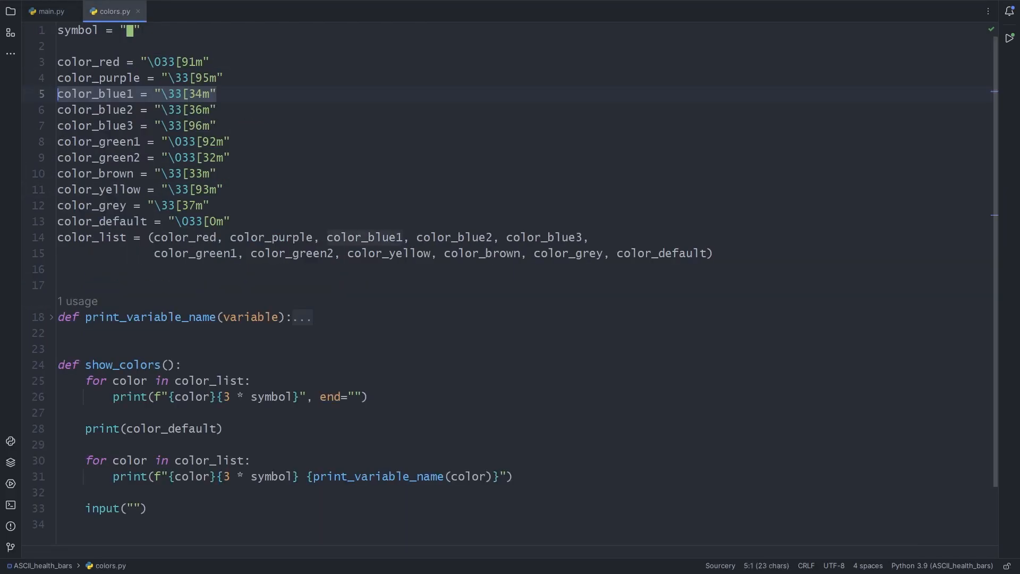
# Paste the red, blue and default codes into main.py and run to show red bars.
pyautogui.click(51, 11)
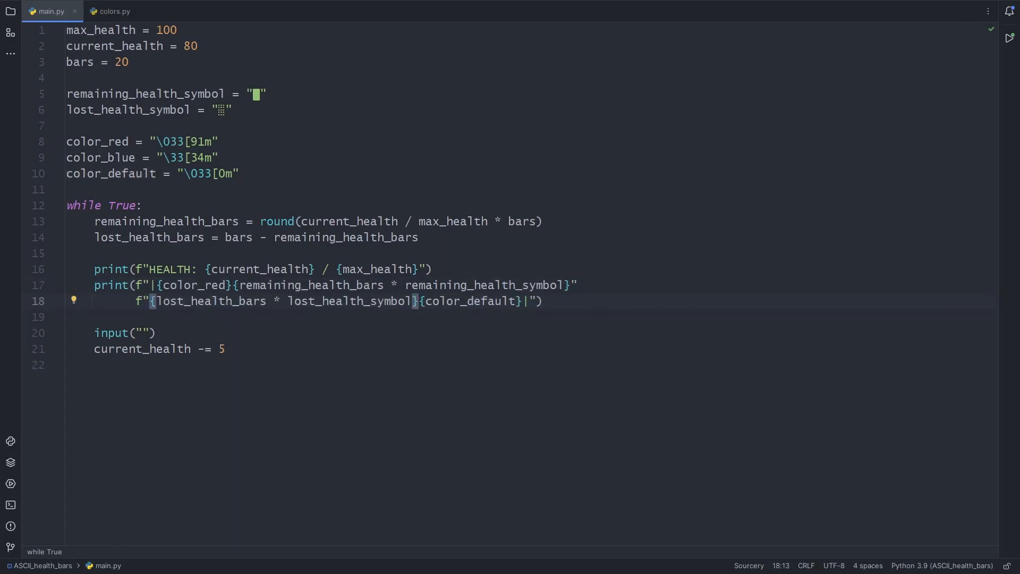
pyautogui.click(1009, 37)
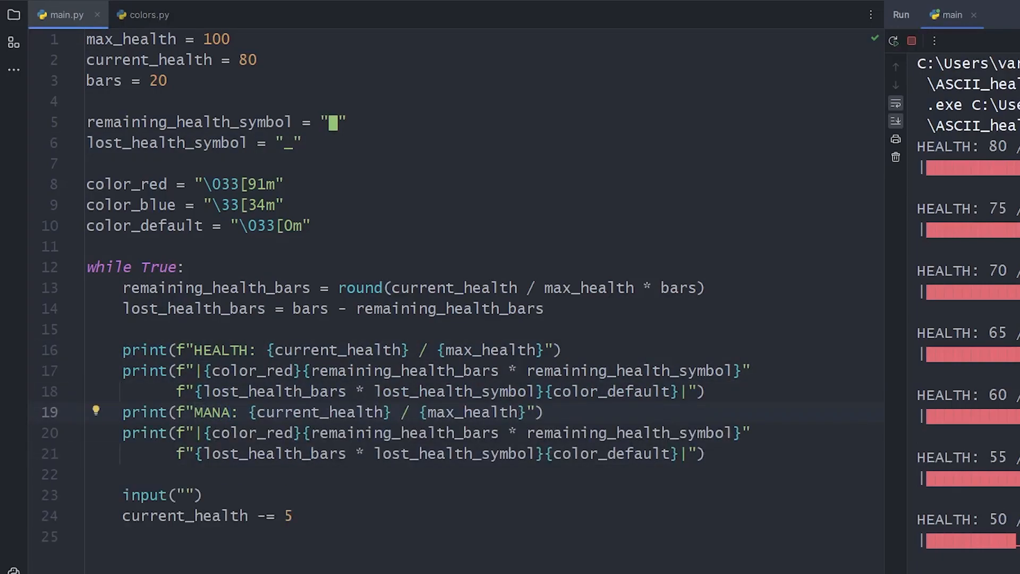
# Colour the MANA bar blue with current_mana draining by 7, and run until mana goes negative.
pyautogui.write('color_blue')
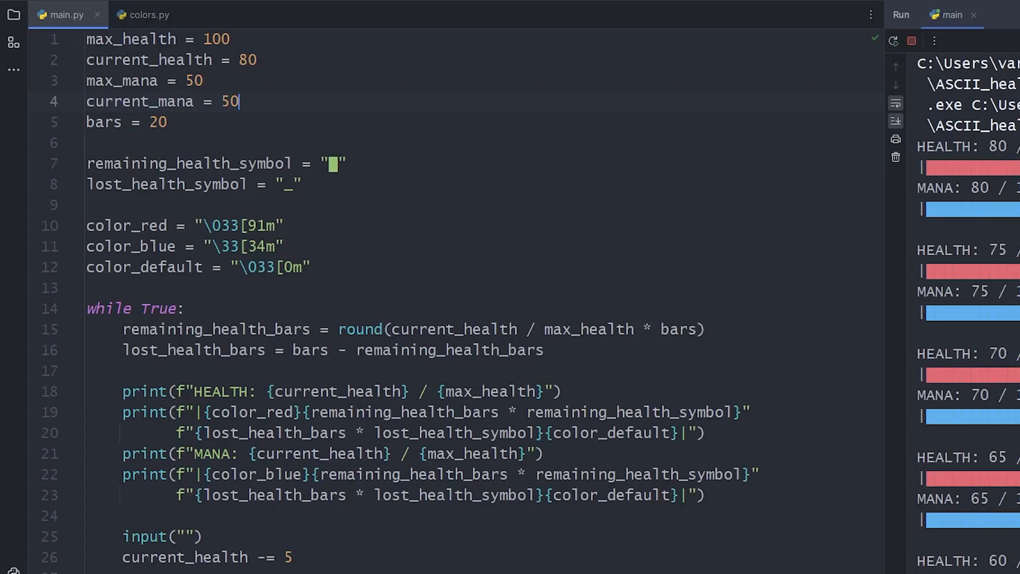
pyautogui.write('current_mana -=')
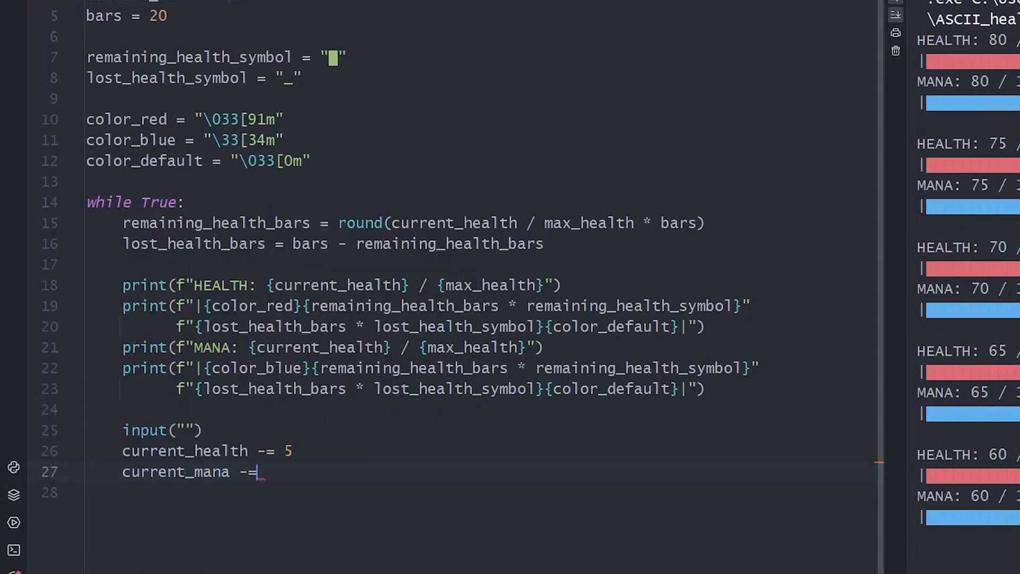
pyautogui.write('7')
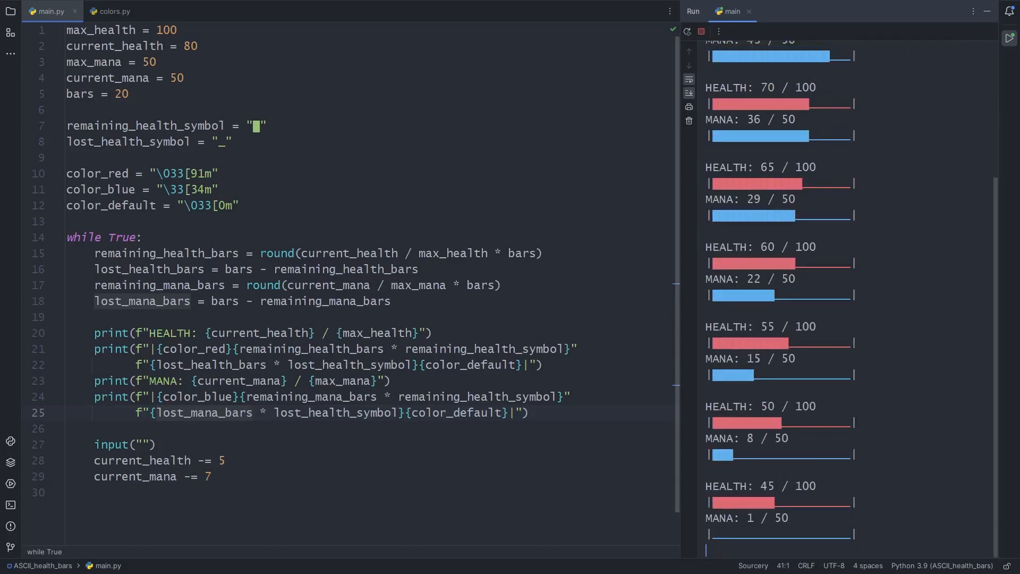
pyautogui.scroll(-3)
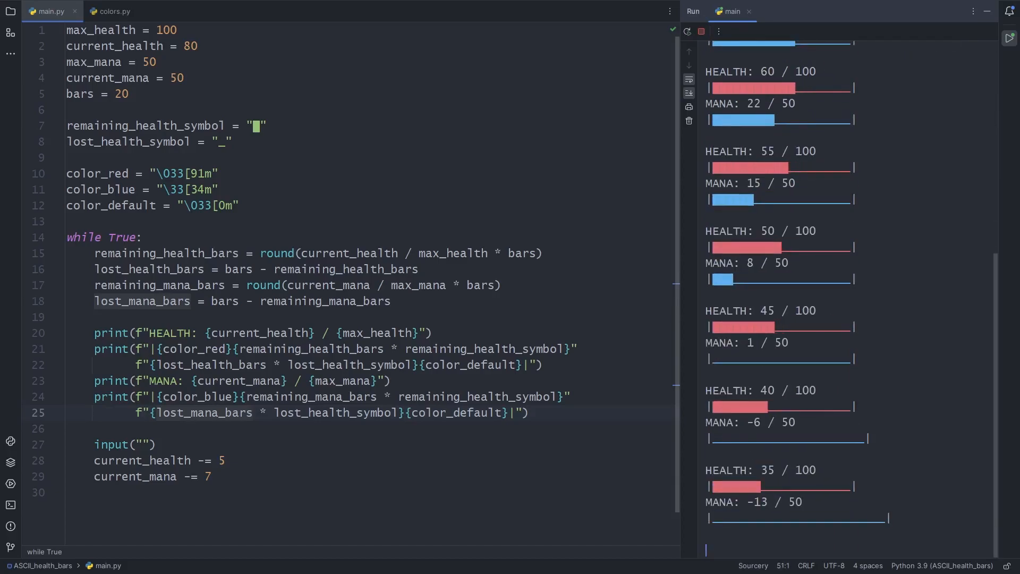
pyautogui.scroll(-3)
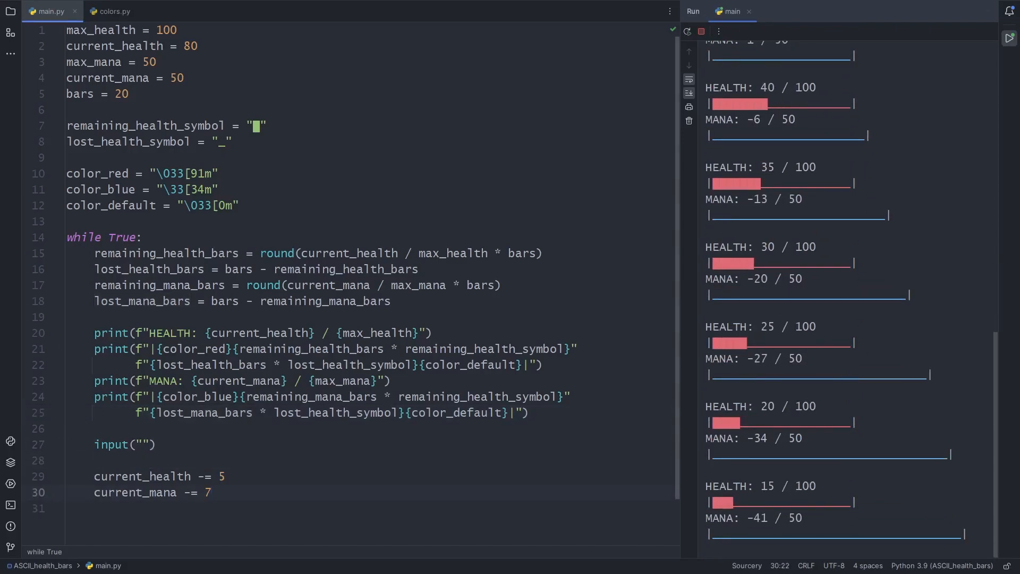
# Try clamping current_health at zero with an if-check and a conditional expression.
pyautogui.write('if current_health < 0:')
pyautogui.write('current_health = 0')
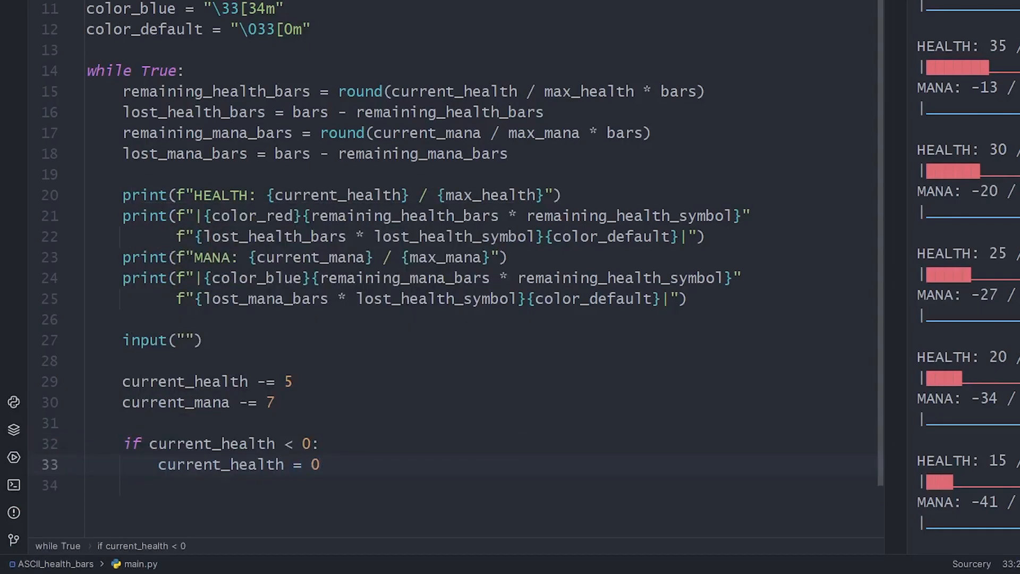
pyautogui.press('enter')
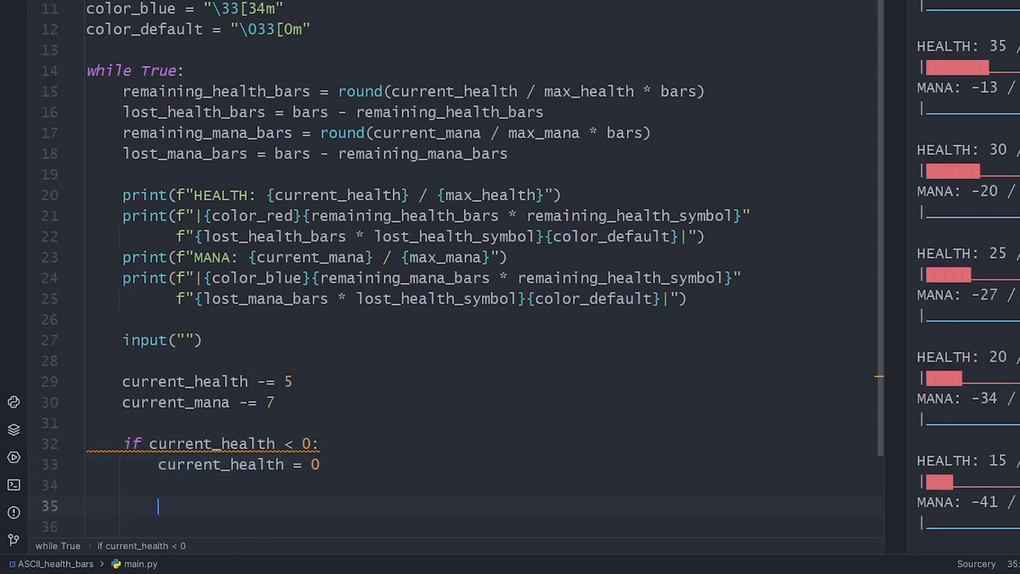
pyautogui.write('current_health')
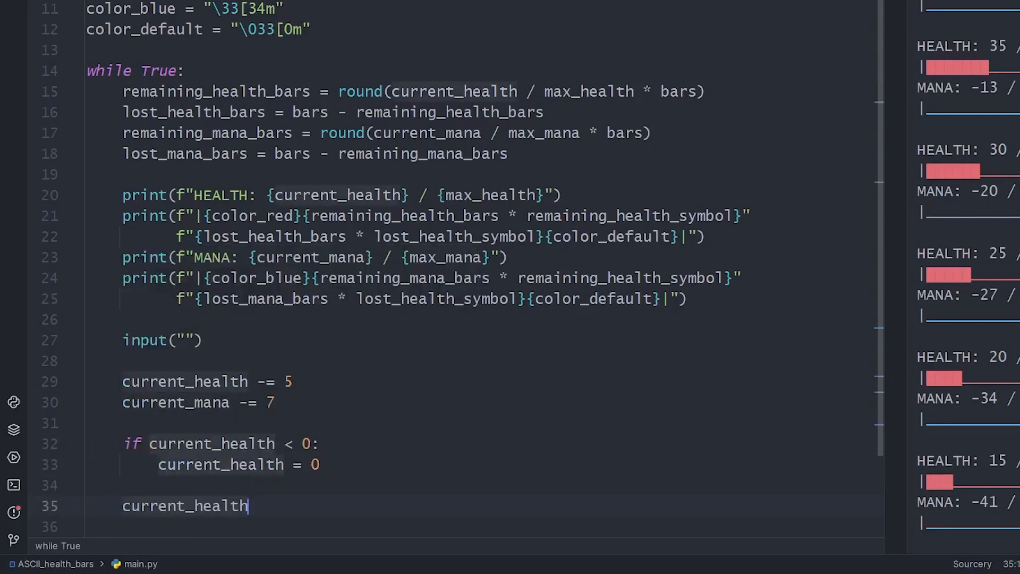
pyautogui.write('= 0 if cu')
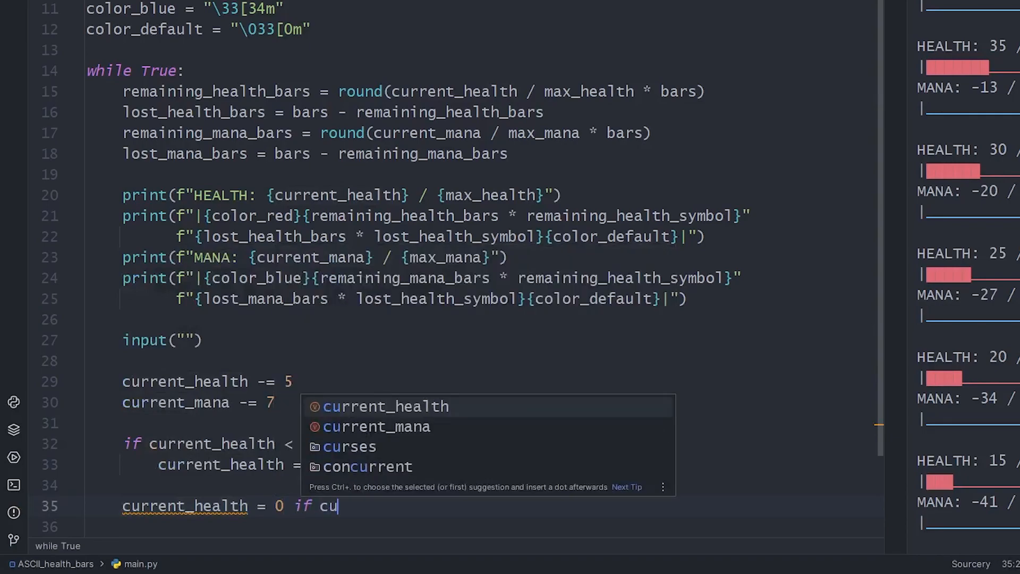
pyautogui.write('rrent_health < 0')
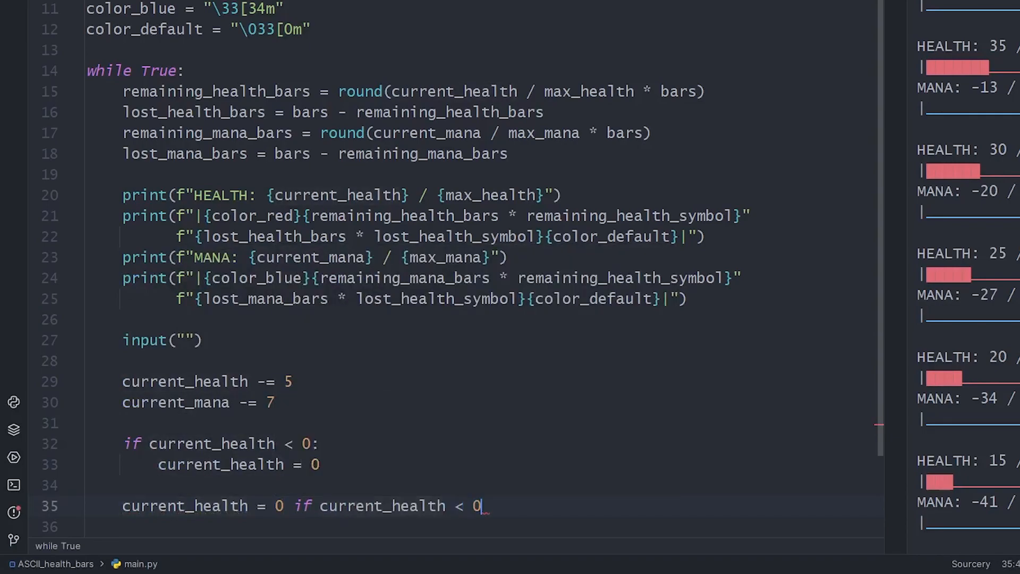
pyautogui.write('else current_health')
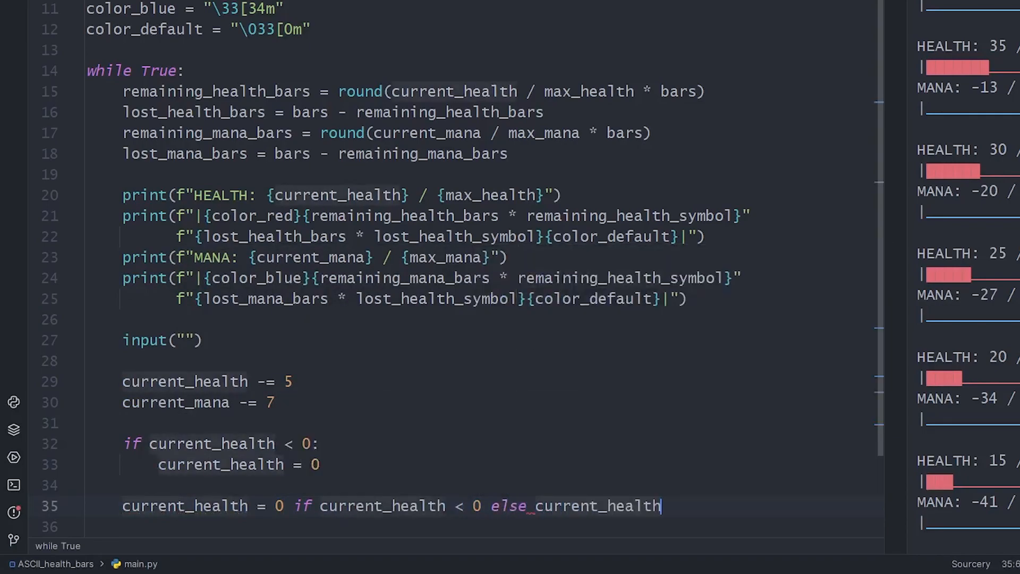
# Replace them with current_health = max(current_health, 0) and current_mana = max(current_mana, 0).
pyautogui.scroll(-3)
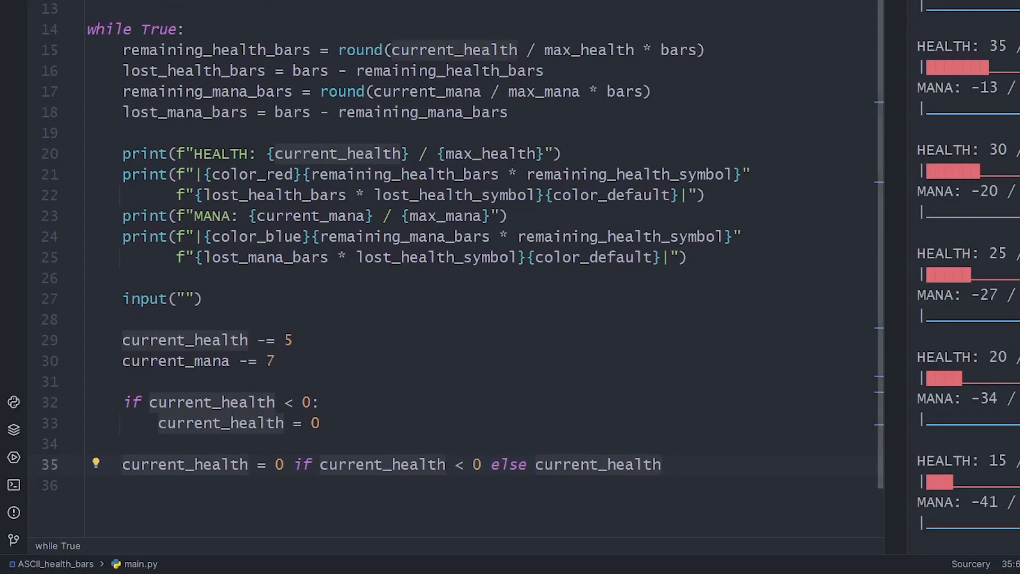
pyautogui.moveTo(122, 382); pyautogui.dragTo(662, 464)
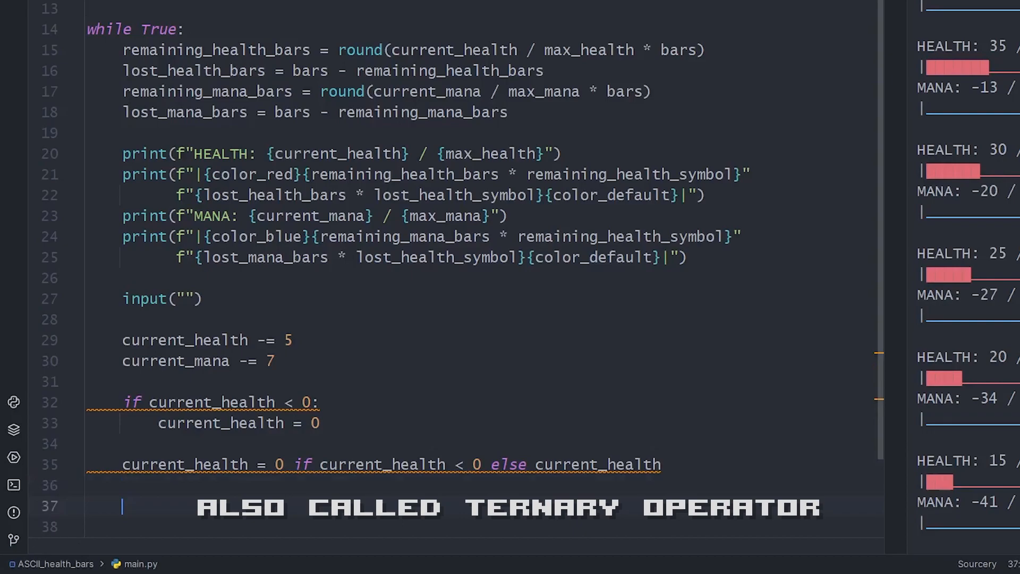
pyautogui.write('current_health = max(')
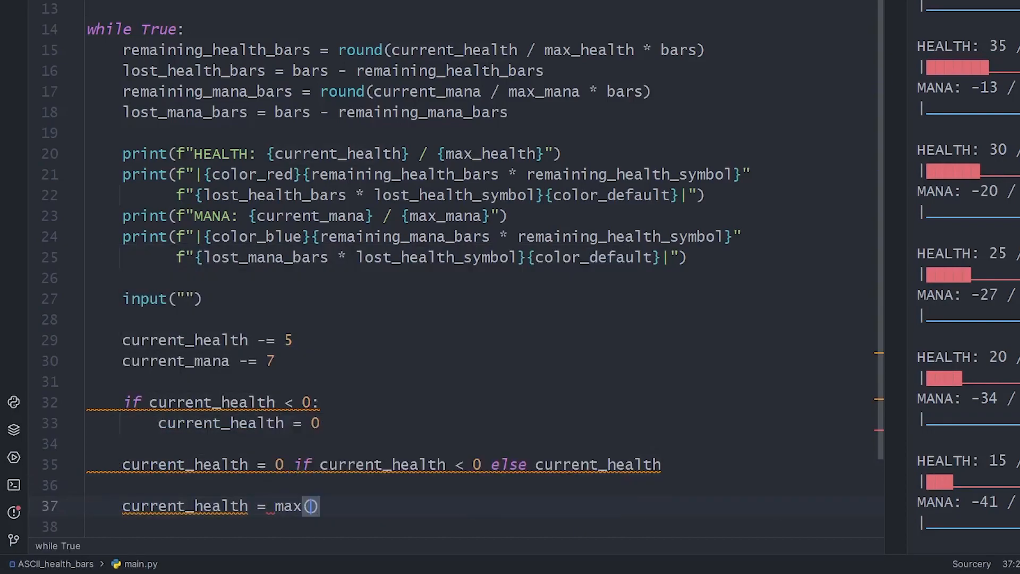
pyautogui.write('current_c')
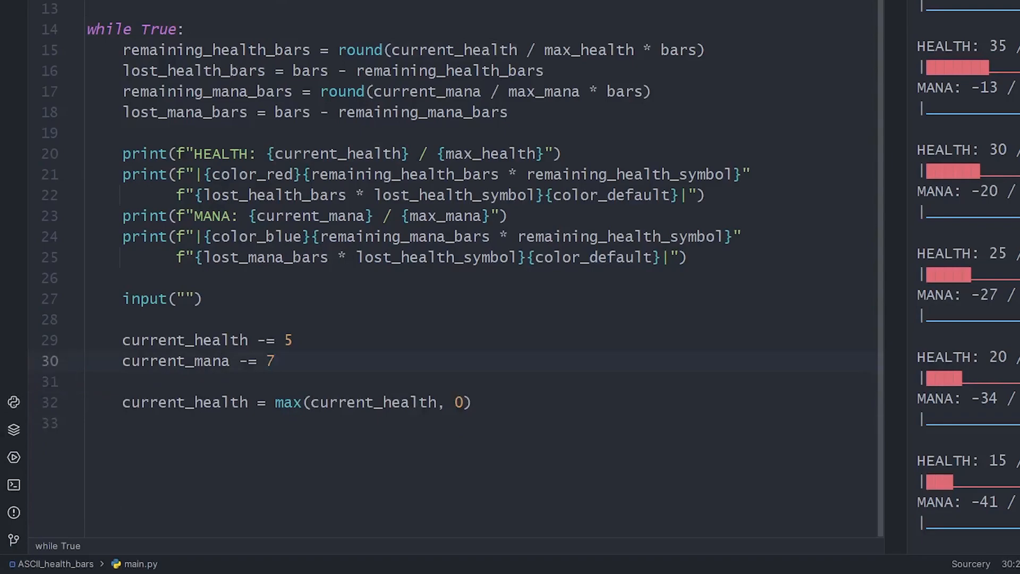
pyautogui.write('current_mana = max(current_mana, 0)')
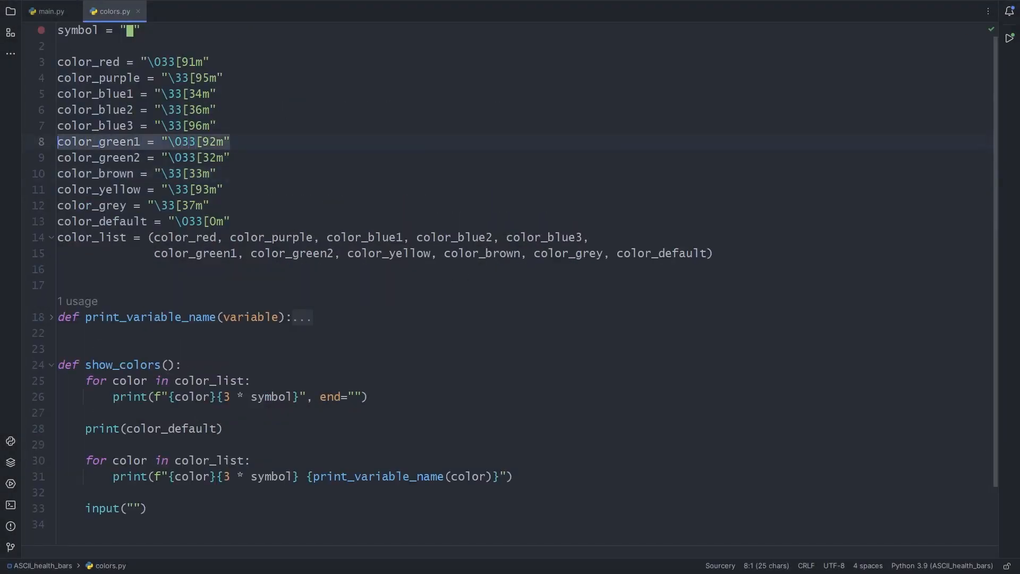
# Add color_green and color_yellow codes, set health_color = color_green and use {health_color} in the health print.
pyautogui.click(49, 11)
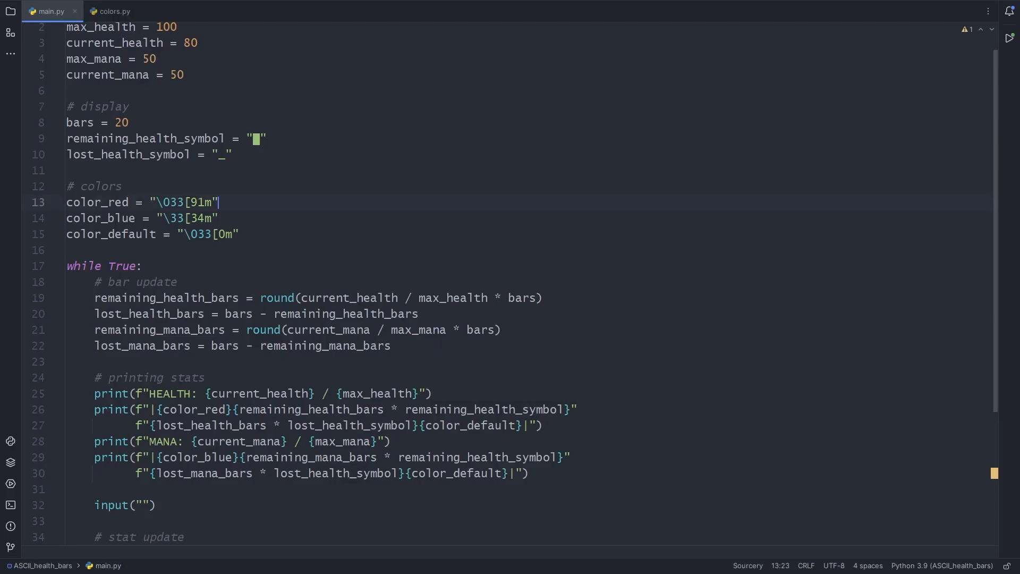
pyautogui.click(115, 11)
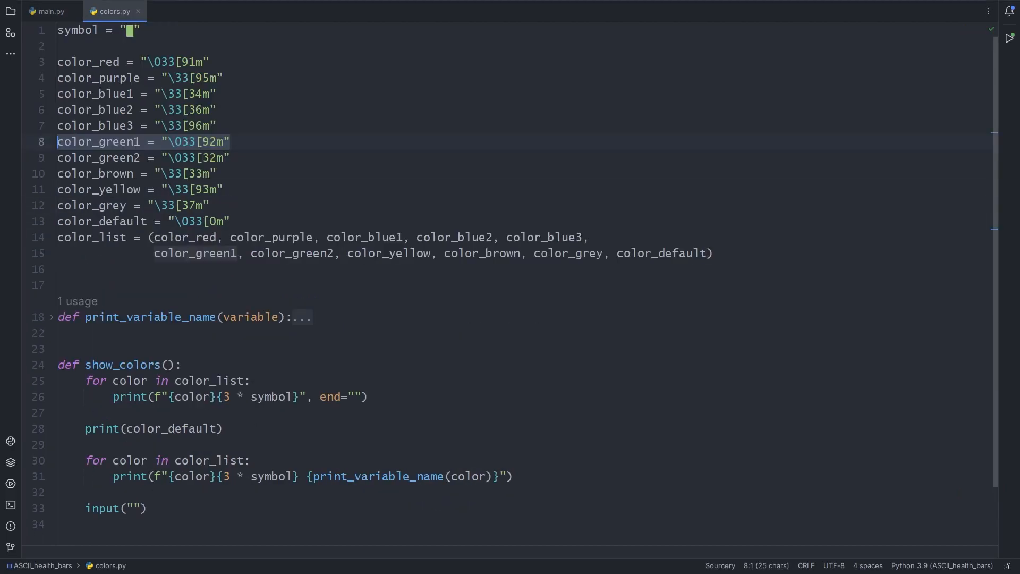
pyautogui.click(50, 11)
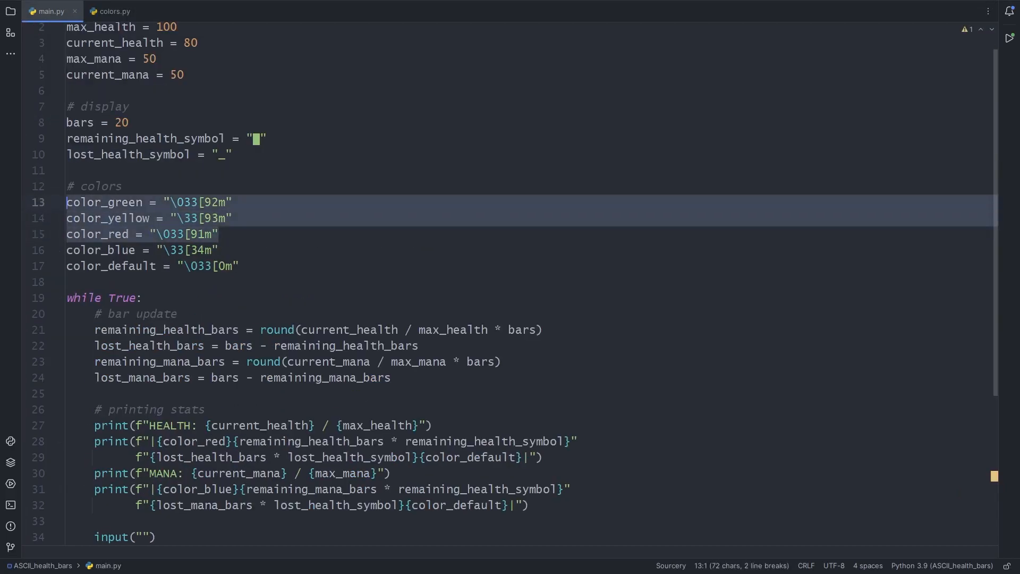
pyautogui.write('health_color =')
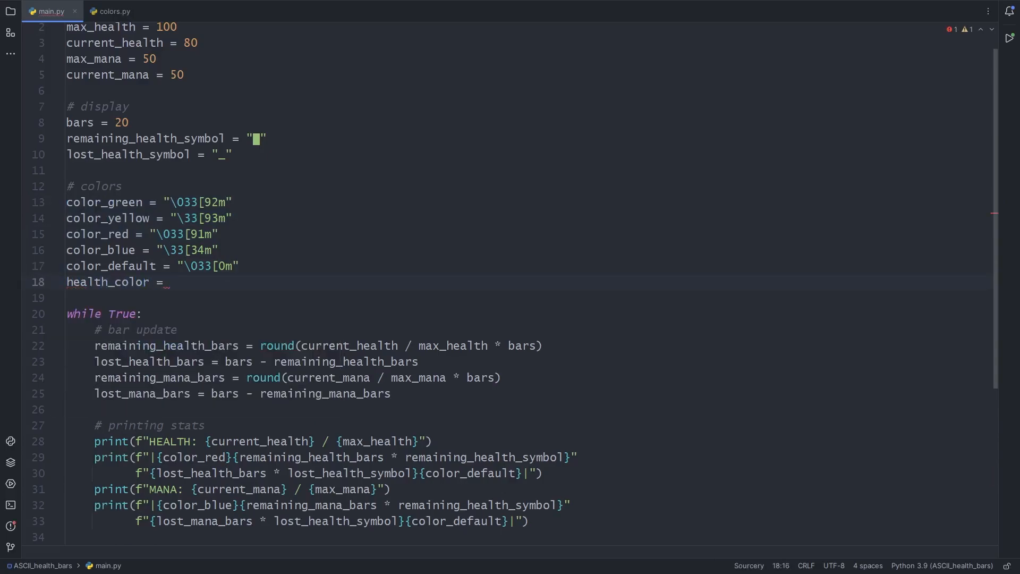
pyautogui.write('color_green')
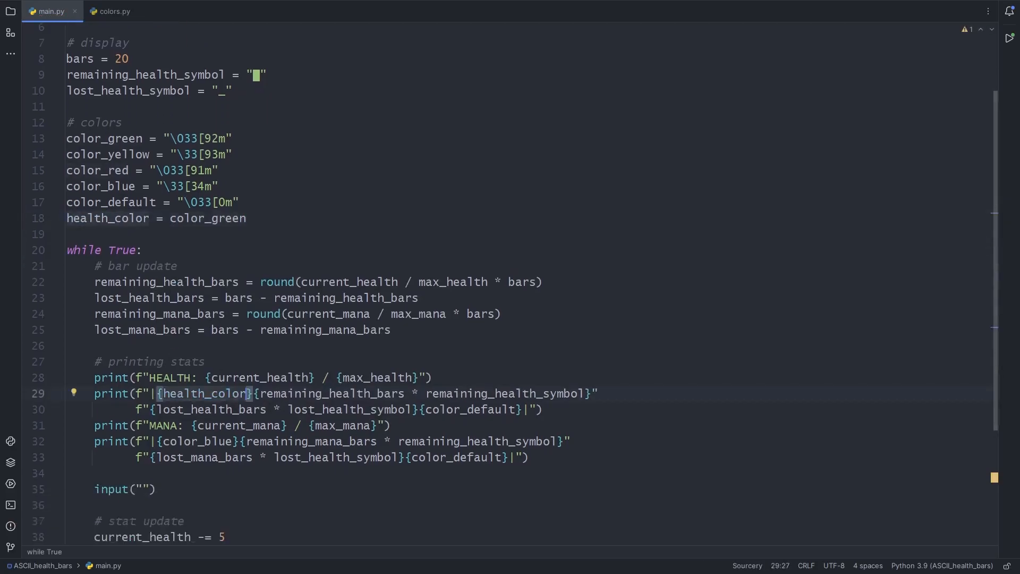
pyautogui.click(691, 11)
pyautogui.write('# health color update')
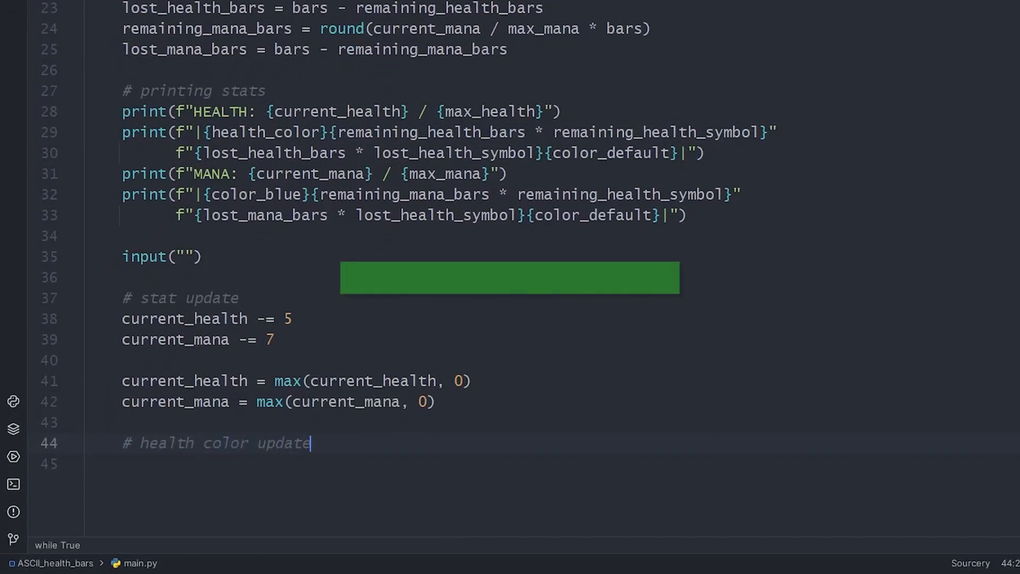
# Add if/elif/else setting health_color green above 0.66, yellow above 0.33, else red, then run the loop.
pyautogui.write('if current_health > 0.66')
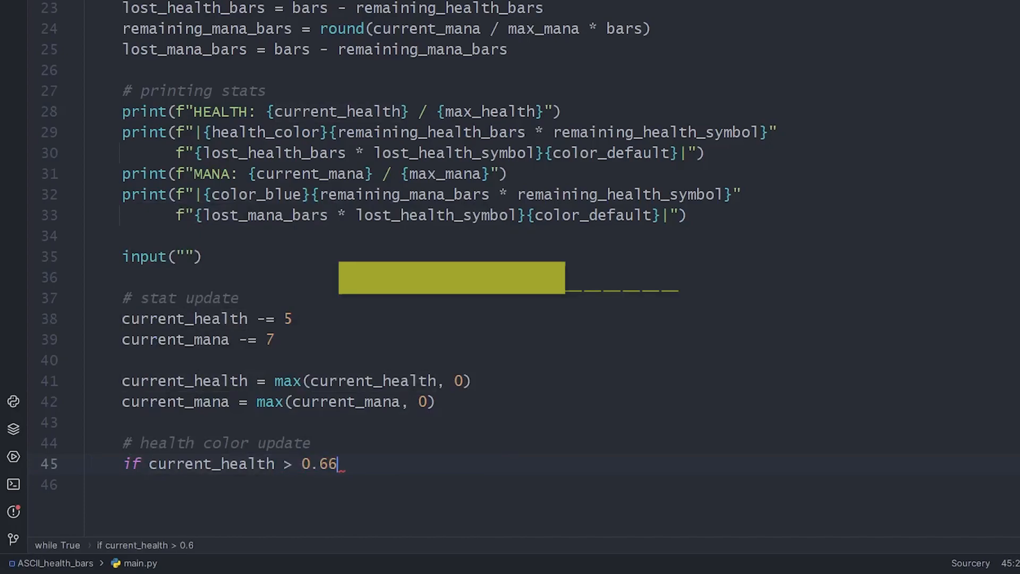
pyautogui.write('health:')
pyautogui.click(569, 485)
pyautogui.write('health_color = color_green')
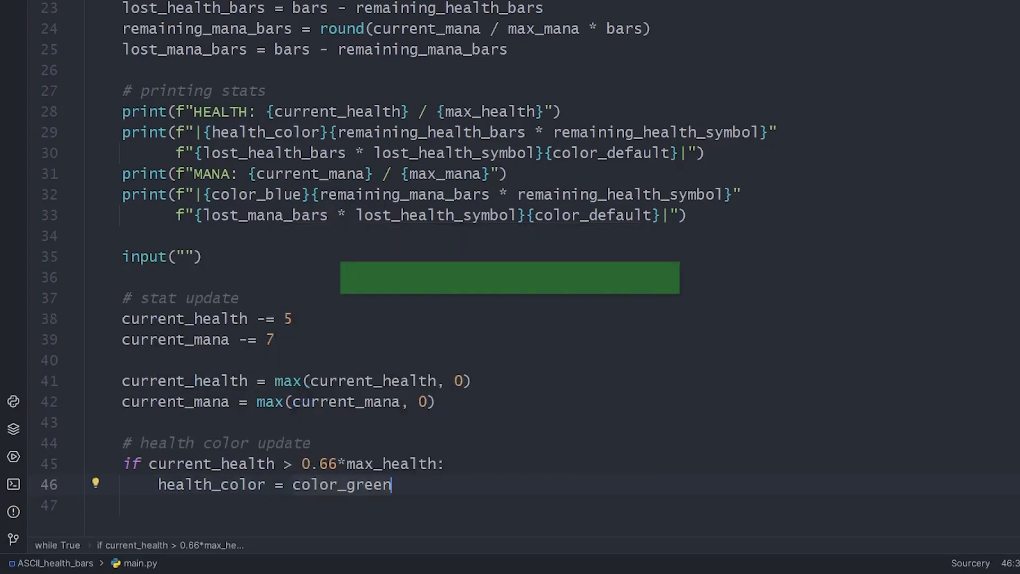
pyautogui.write('elif current_health > 0.33 * max_health:')
pyautogui.write('health_color = color_yellow')
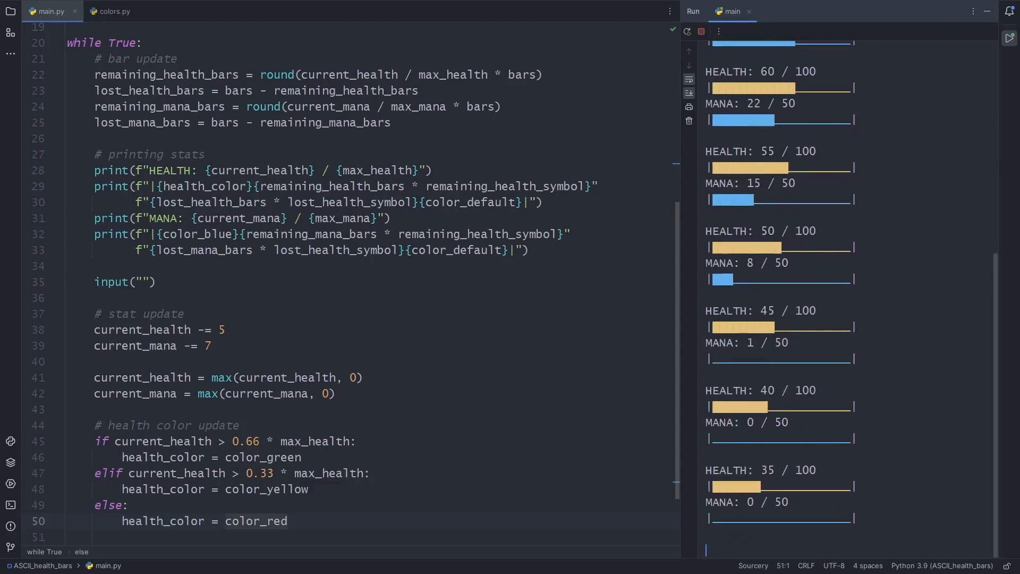
pyautogui.scroll(-3)
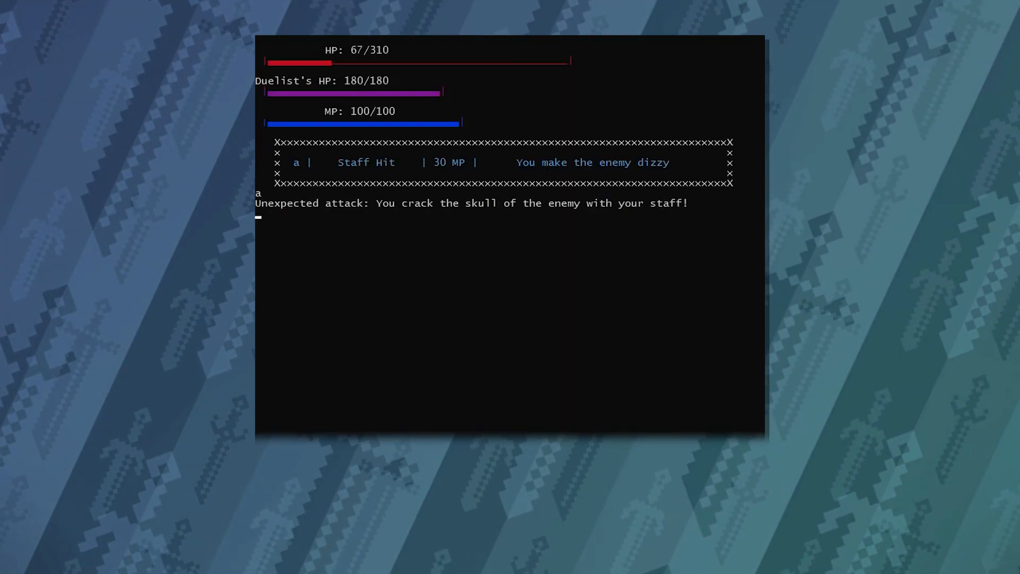
# Drink the Medium Health Potion with 'b', refilling 100 HP to 146/310.
pyautogui.write('b')
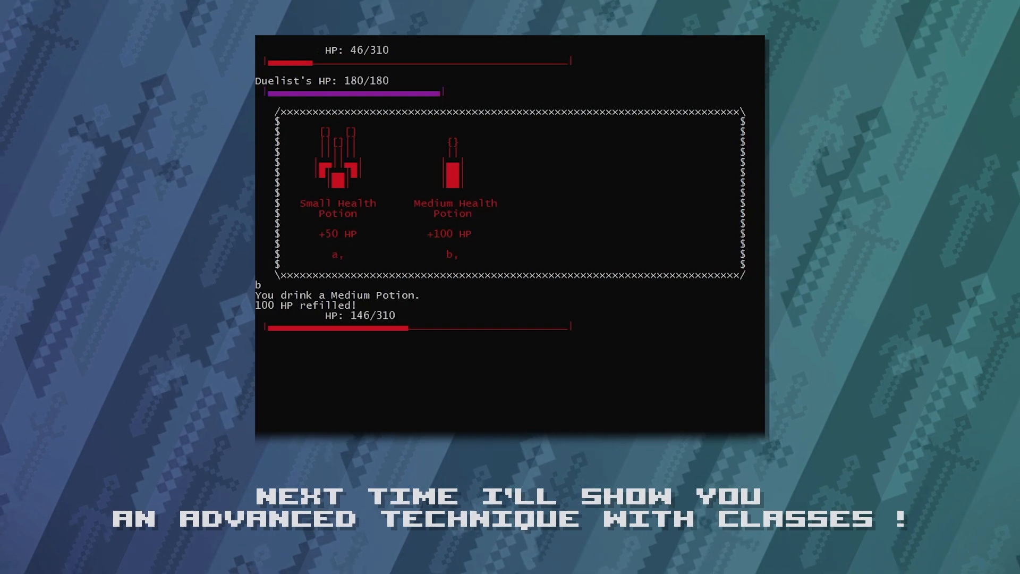